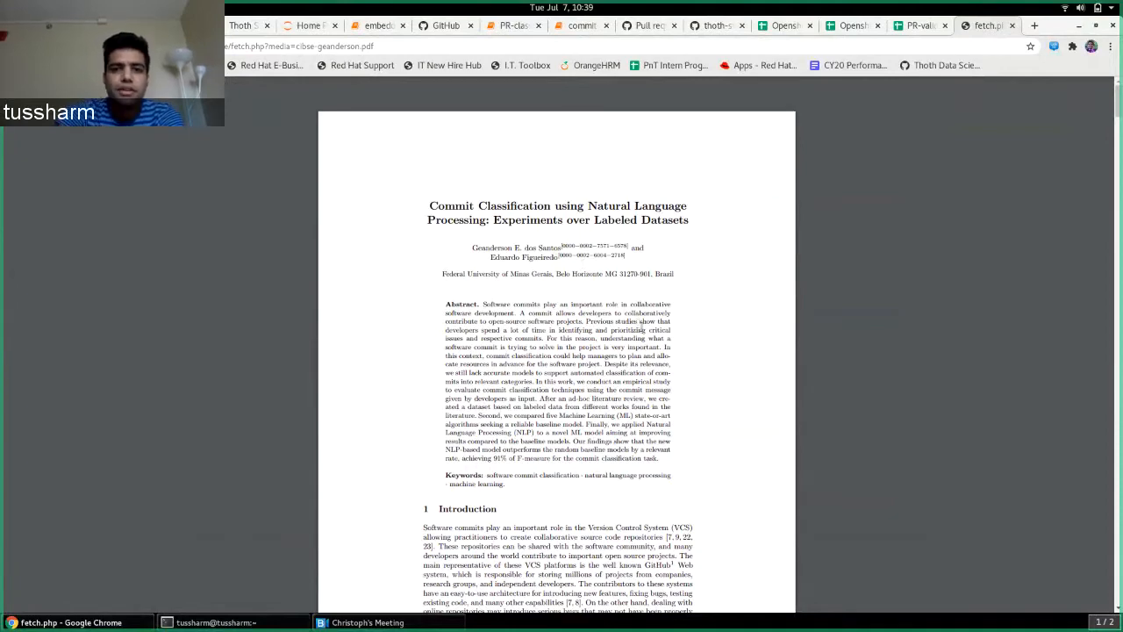
mouse_move(592, 299)
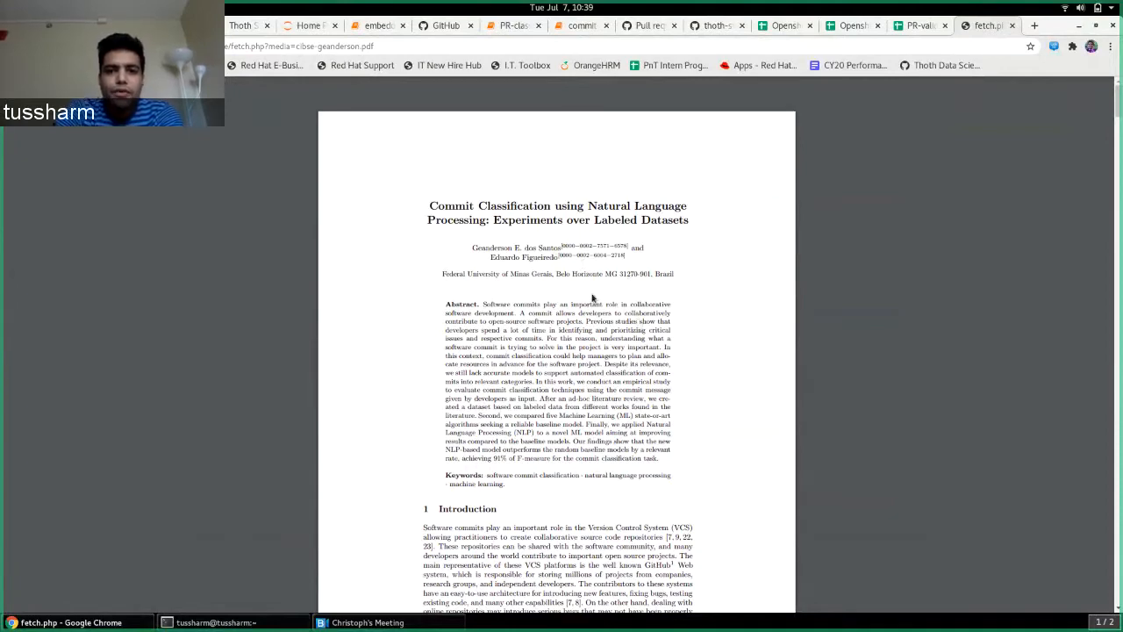
Step: Scroll the commit classification paper from the title page to page 7's Fig. 2 label chart
scroll(down, 3)
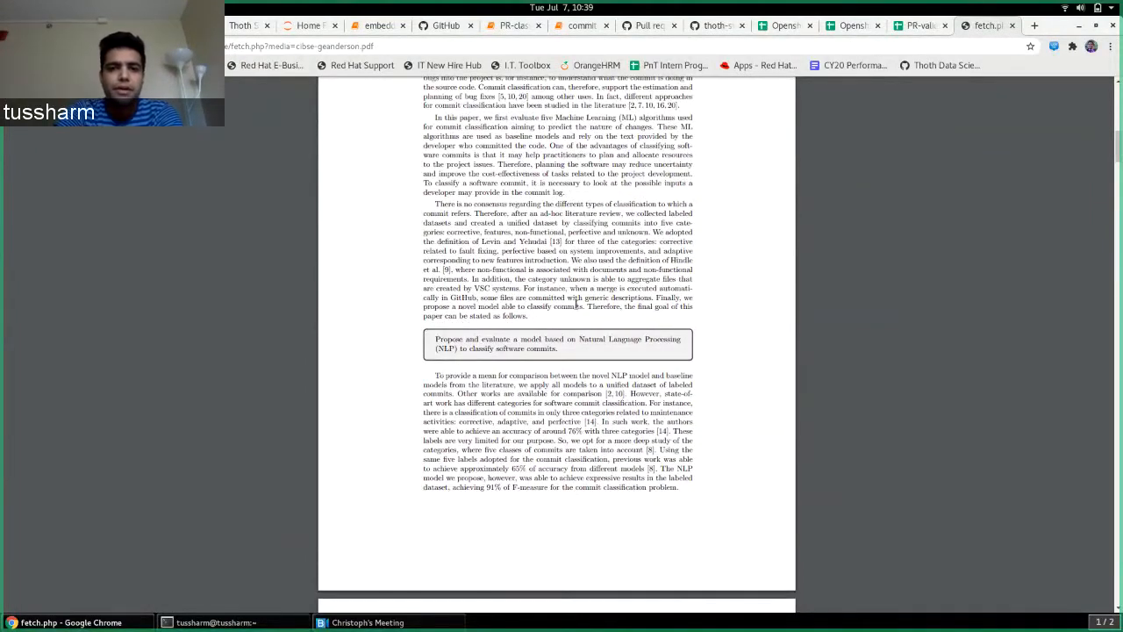
scroll(down, 3)
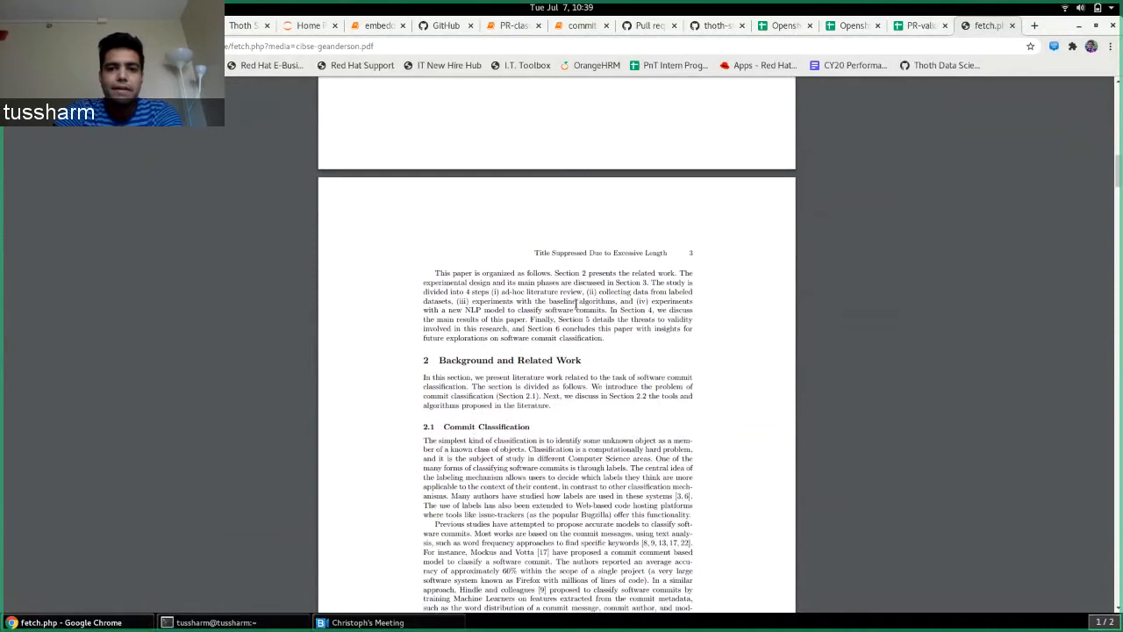
scroll(down, 3)
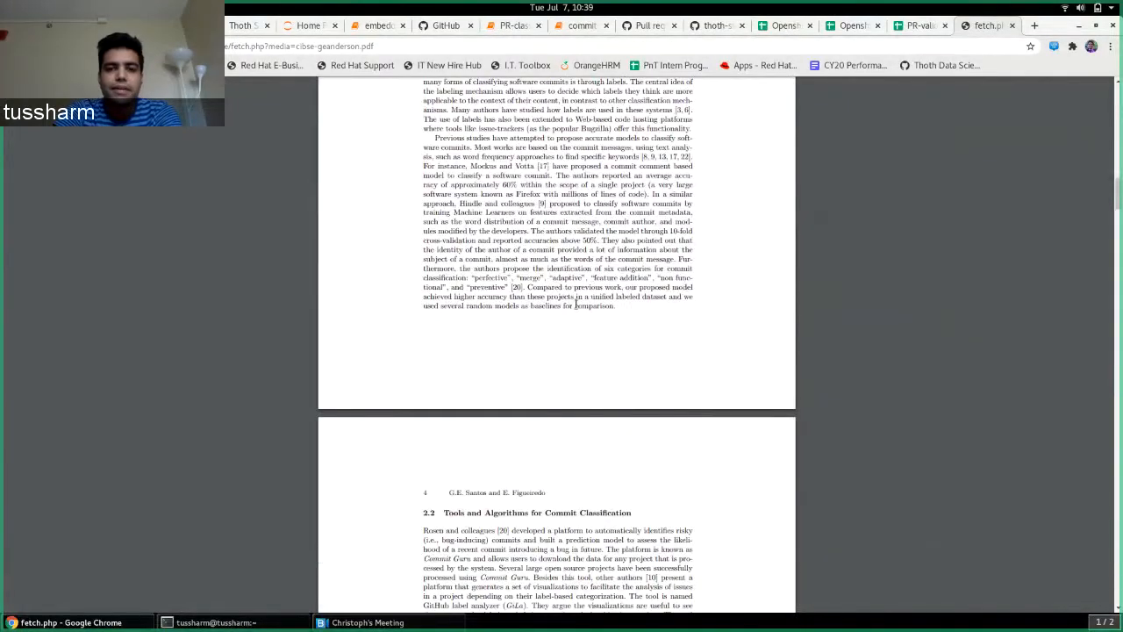
scroll(down, 3)
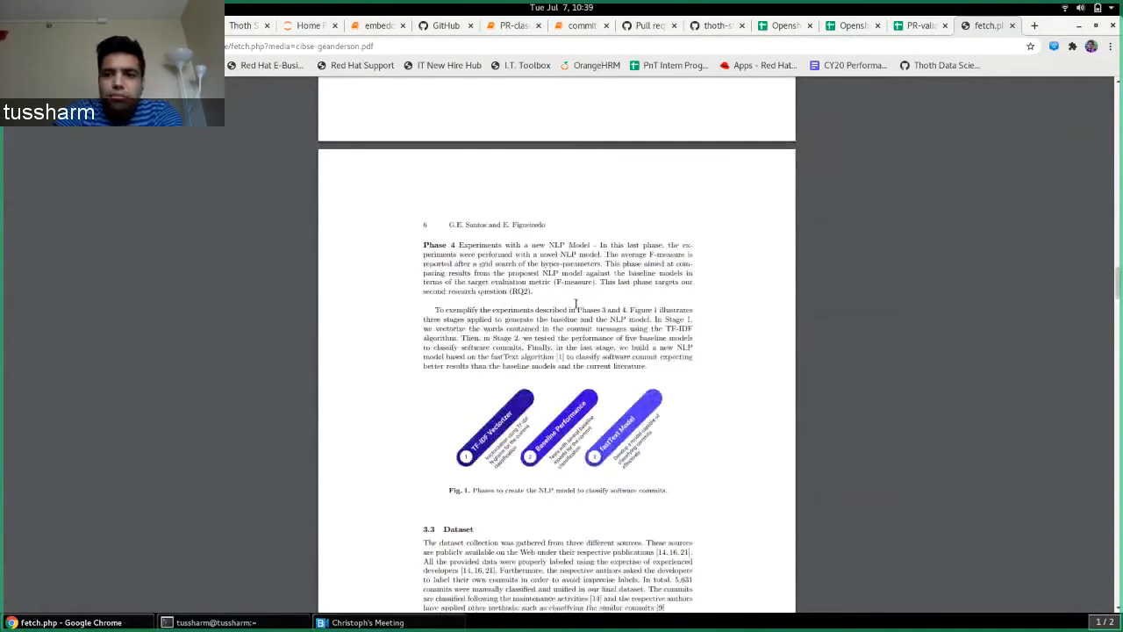
scroll(down, 3)
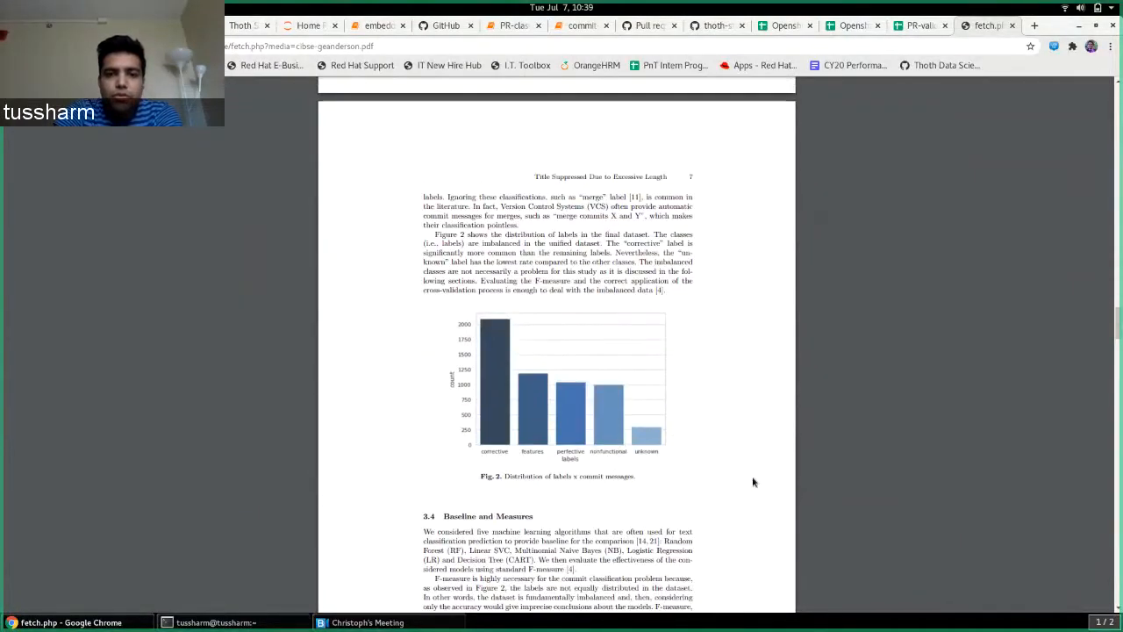
scroll(down, 3)
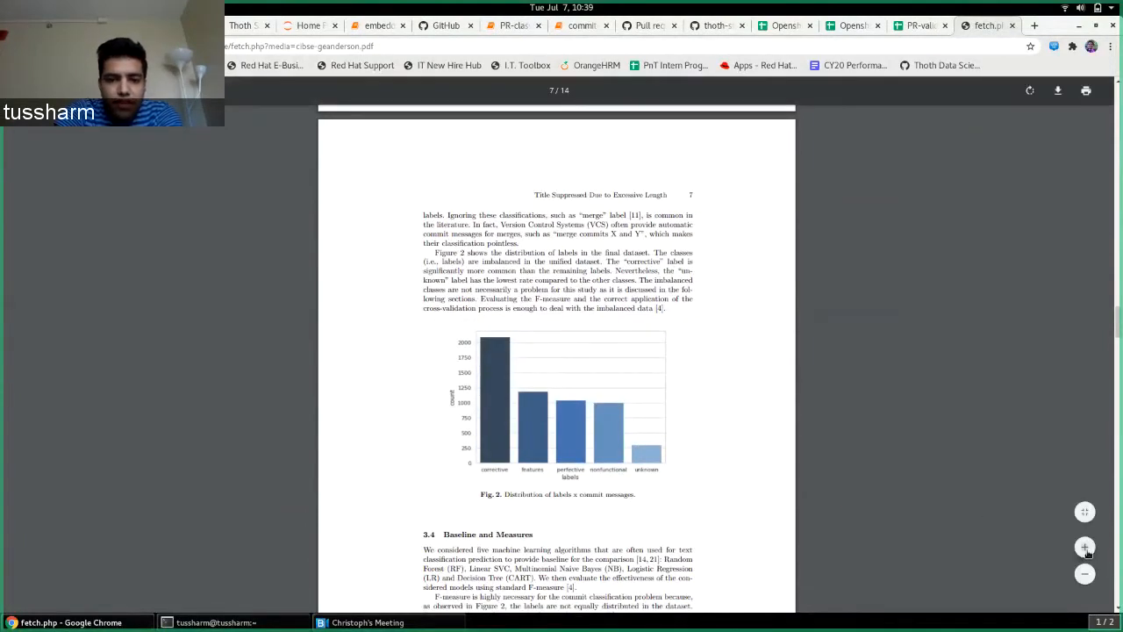
Step: Zoom in on the paper and scroll toward page 9's Table 1 of related unigrams and bigrams
click(1084, 547)
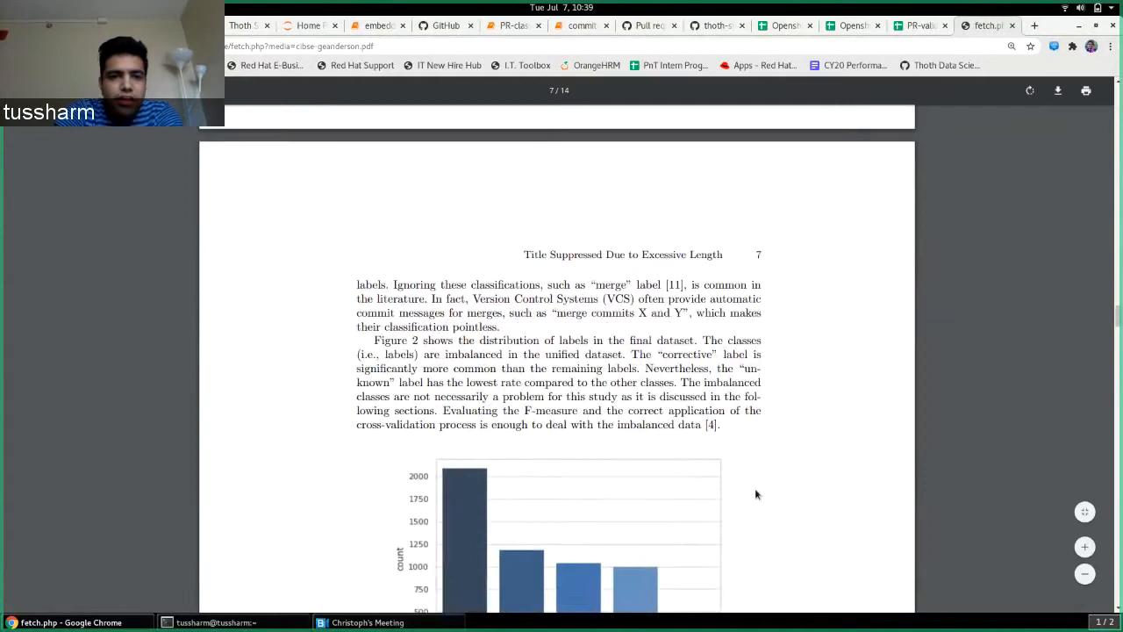
scroll(down, 3)
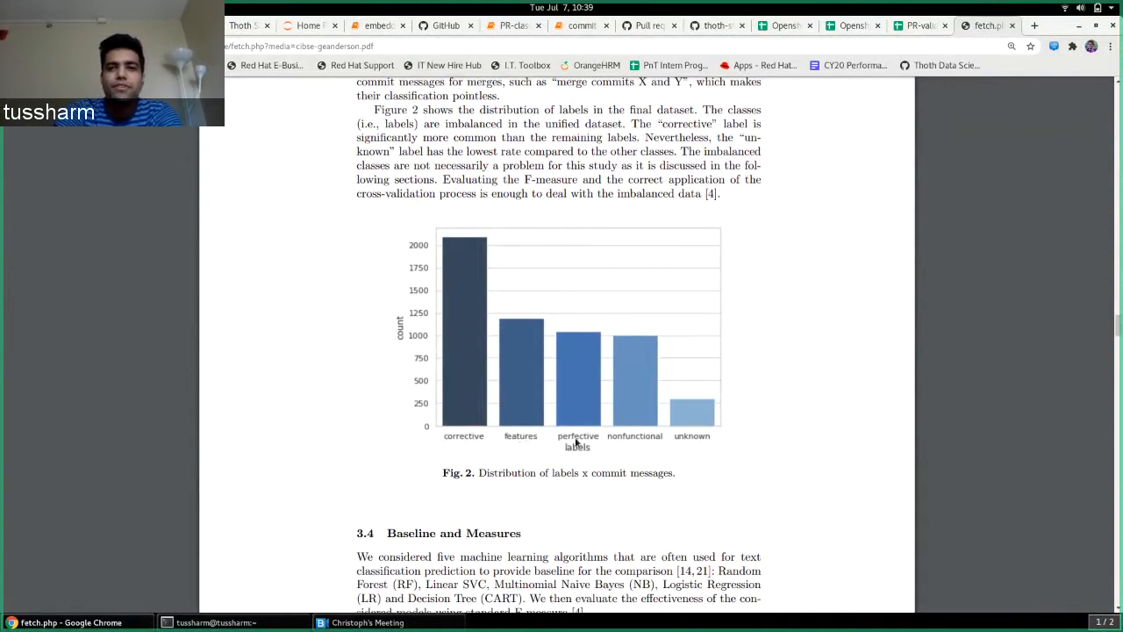
mouse_move(539, 445)
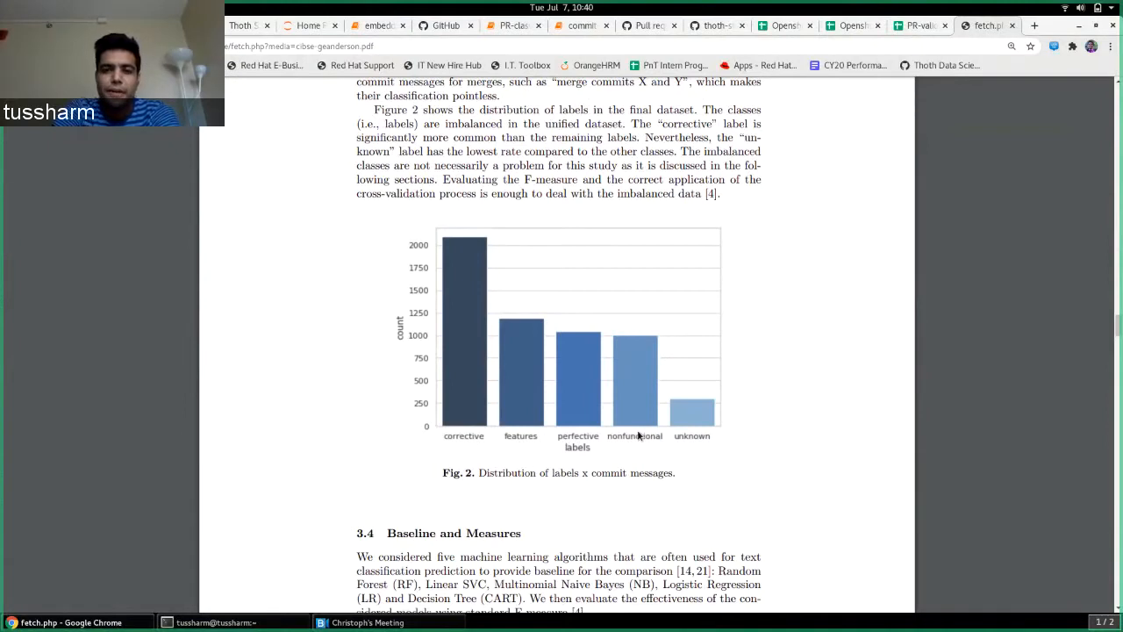
mouse_move(644, 416)
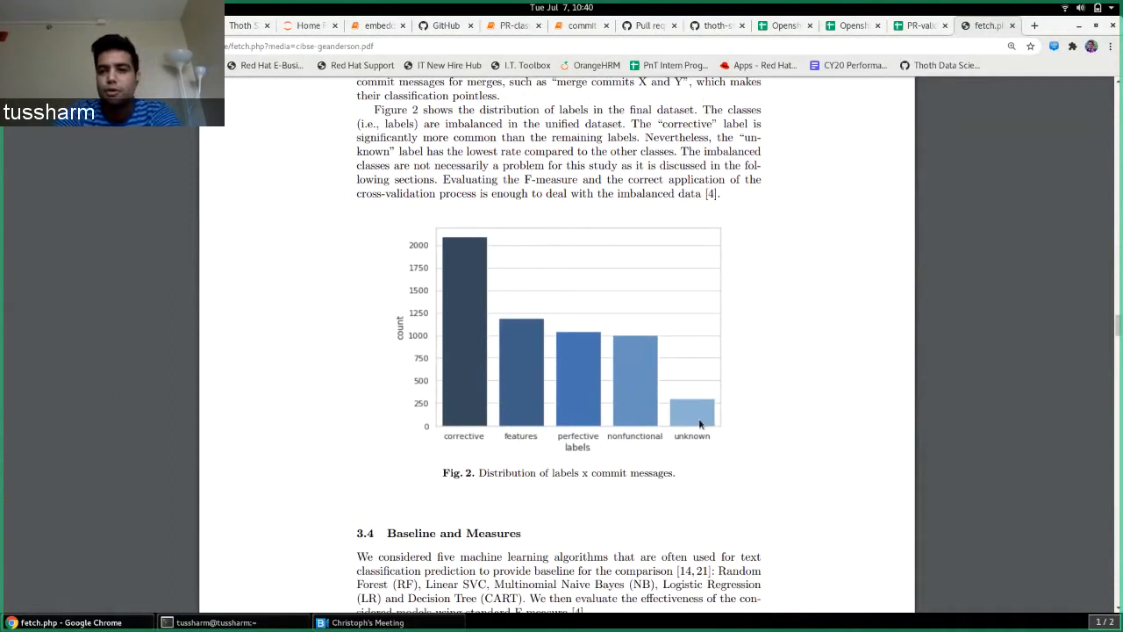
mouse_move(648, 389)
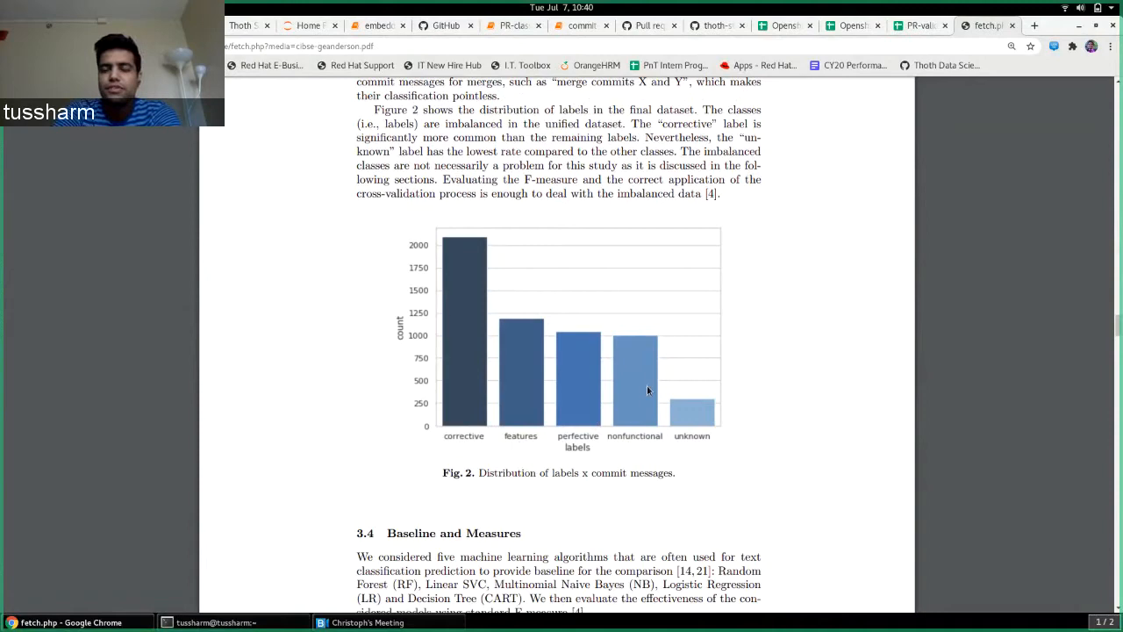
mouse_move(768, 404)
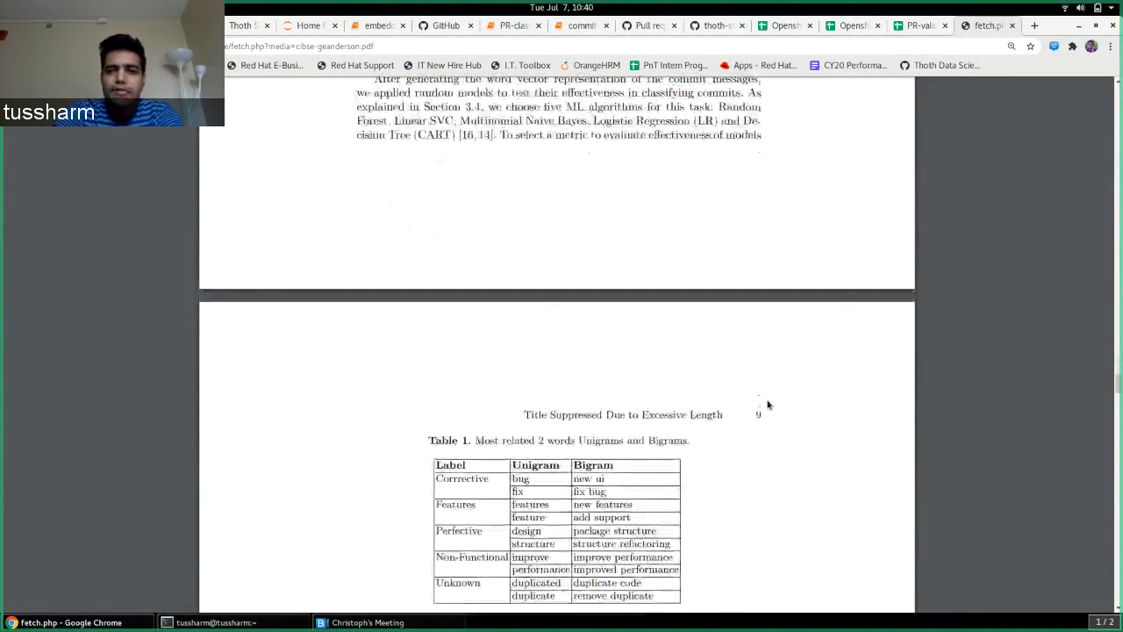
Step: Scroll past Fig. 4's confusion matrix to the conclusion and page 13's future work
scroll(down, 3)
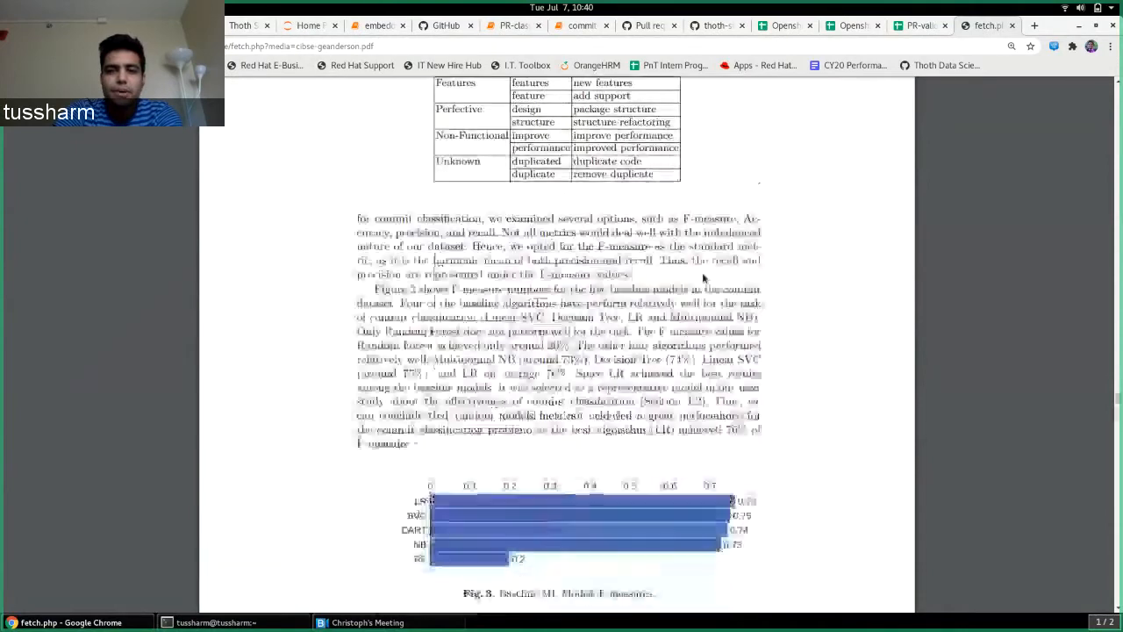
scroll(down, 3)
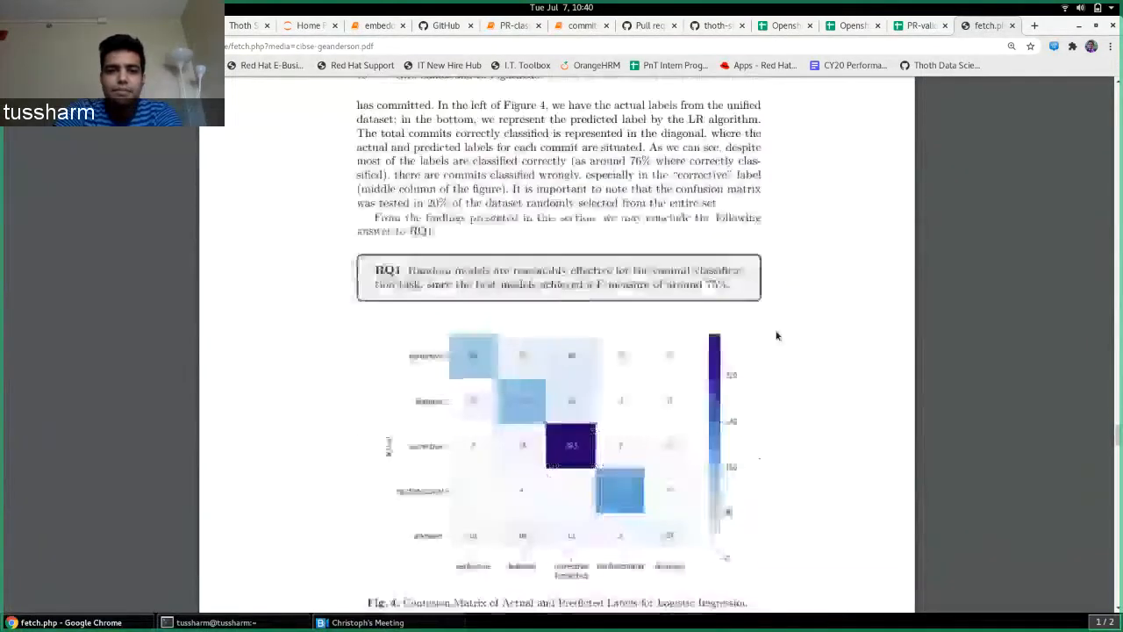
scroll(down, 3)
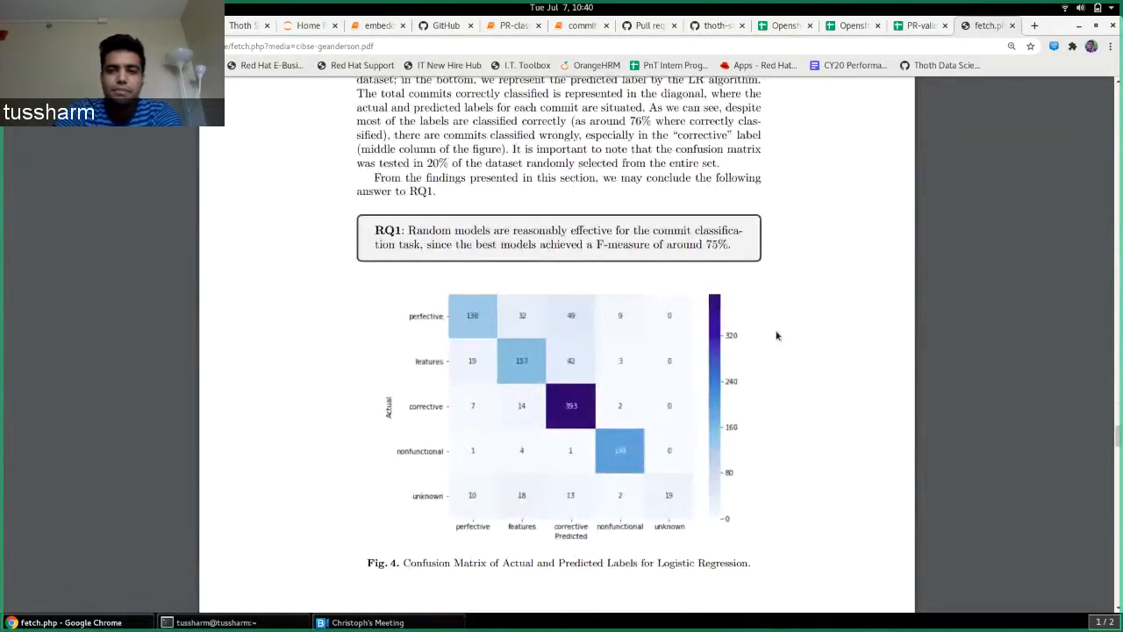
scroll(down, 3)
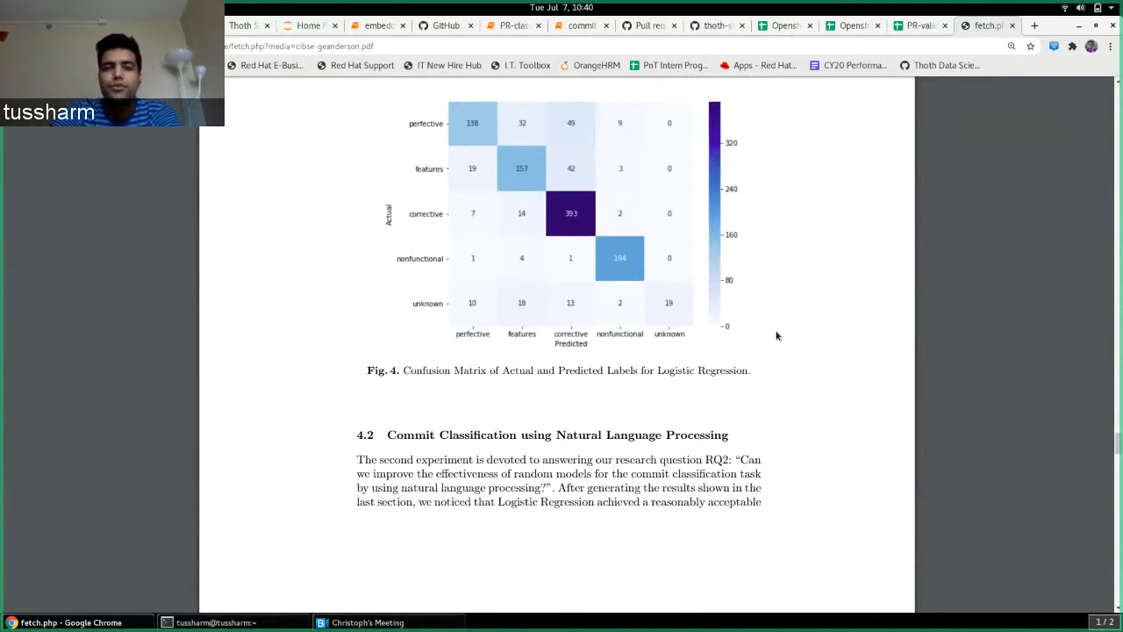
mouse_move(711, 411)
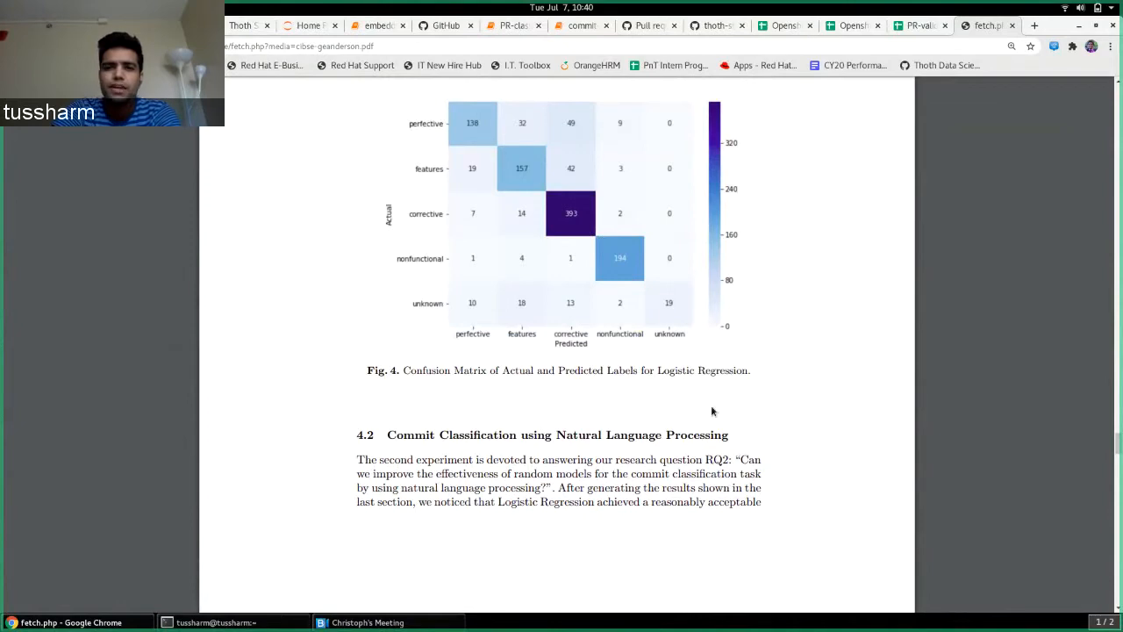
scroll(down, 3)
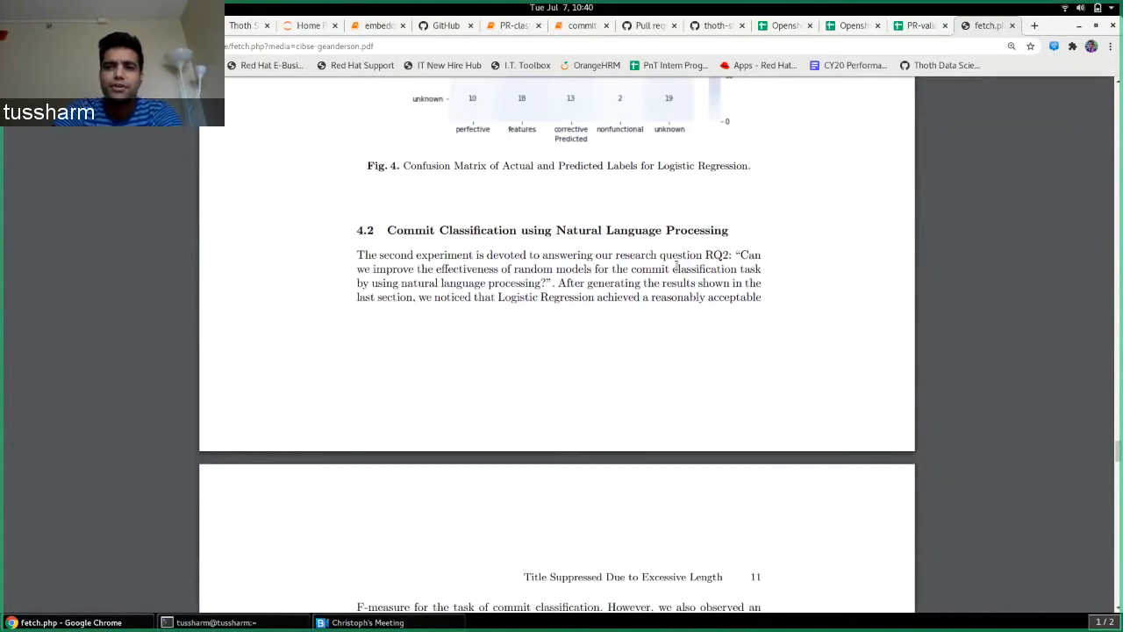
mouse_move(691, 388)
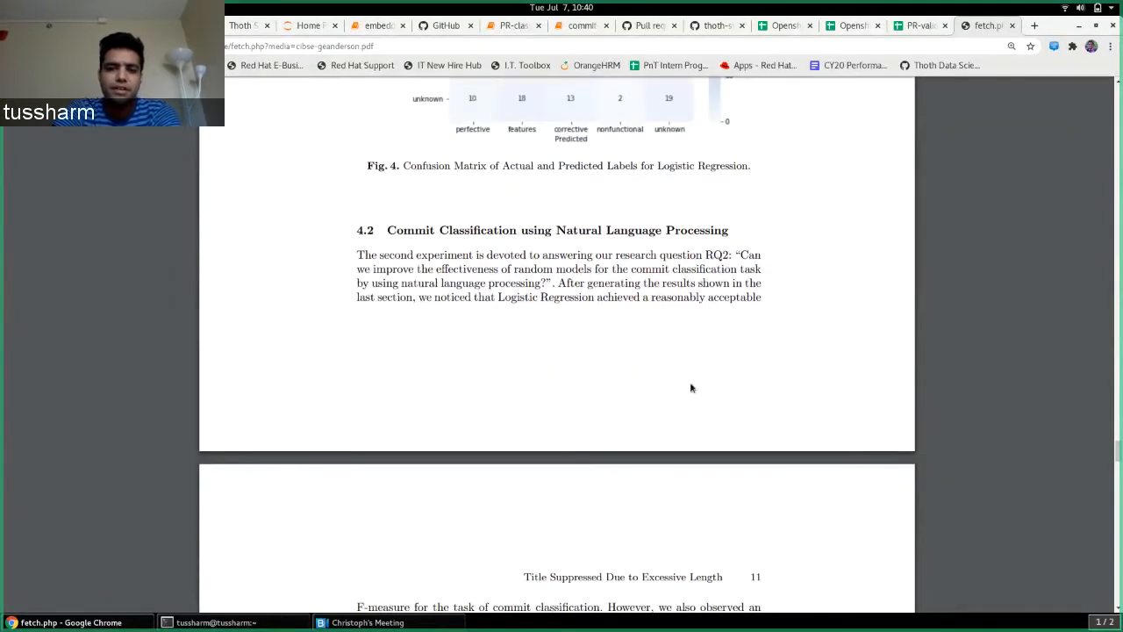
scroll(down, 3)
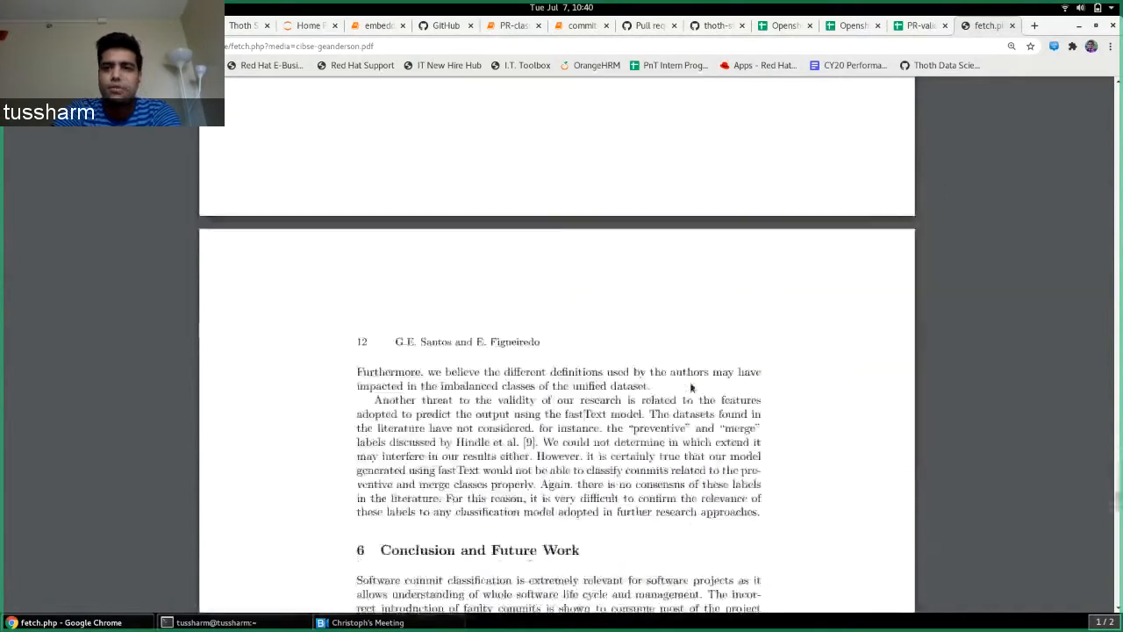
scroll(down, 3)
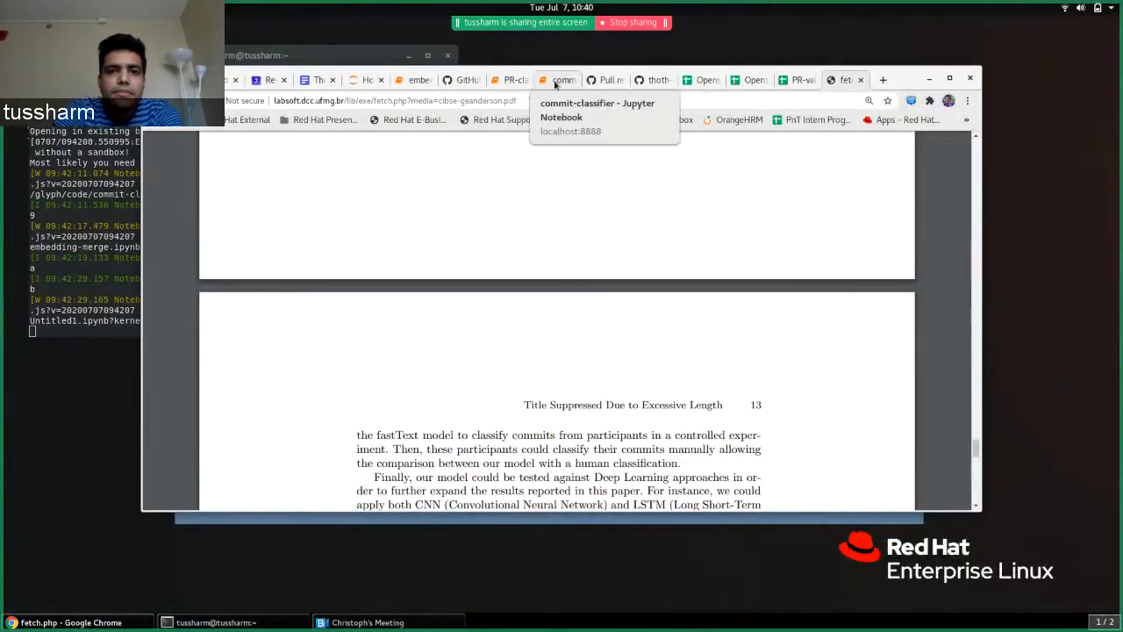
Step: Switch to the commit-classifier notebook showing the fastText training and classification cells
click(559, 80)
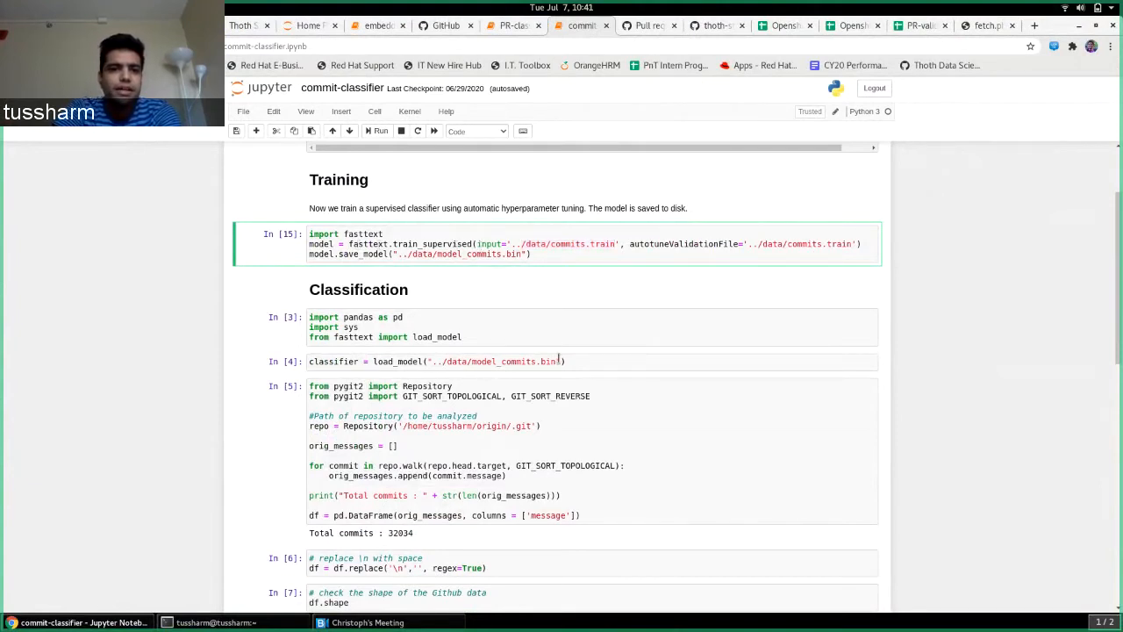
Step: Scroll to the cell reading repository commits and highlight a word in its code
scroll(down, 3)
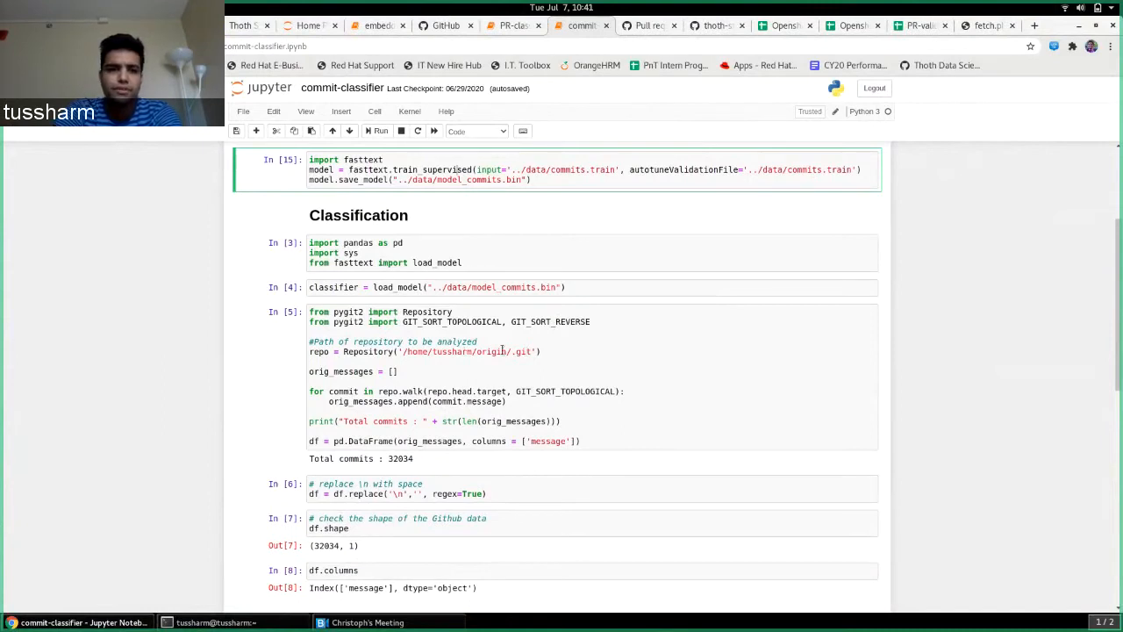
scroll(down, 3)
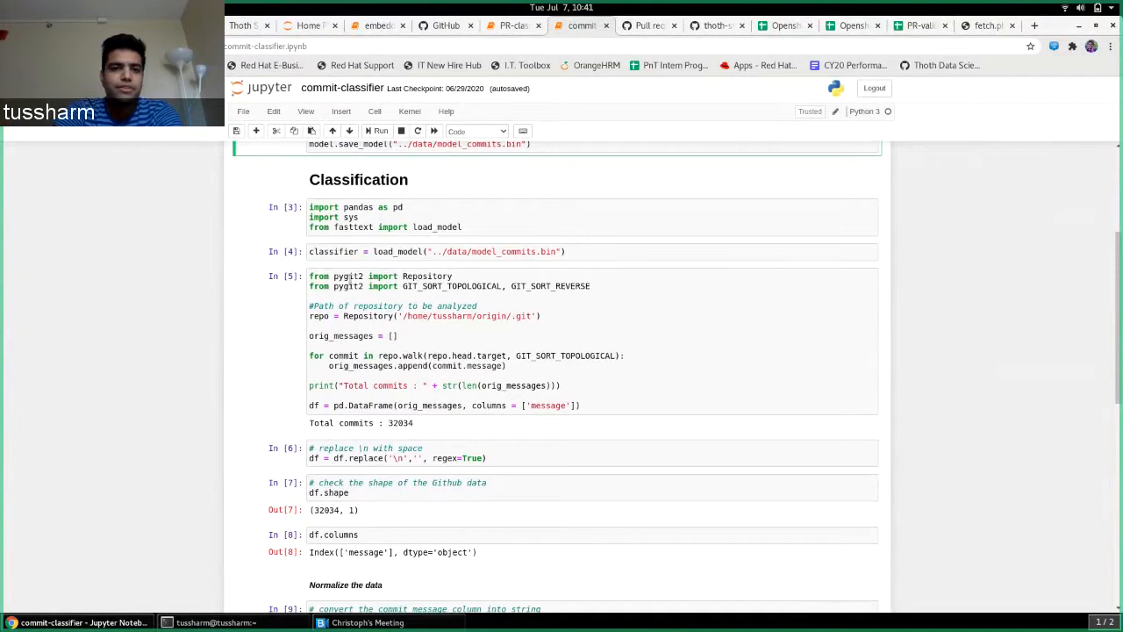
click(351, 286)
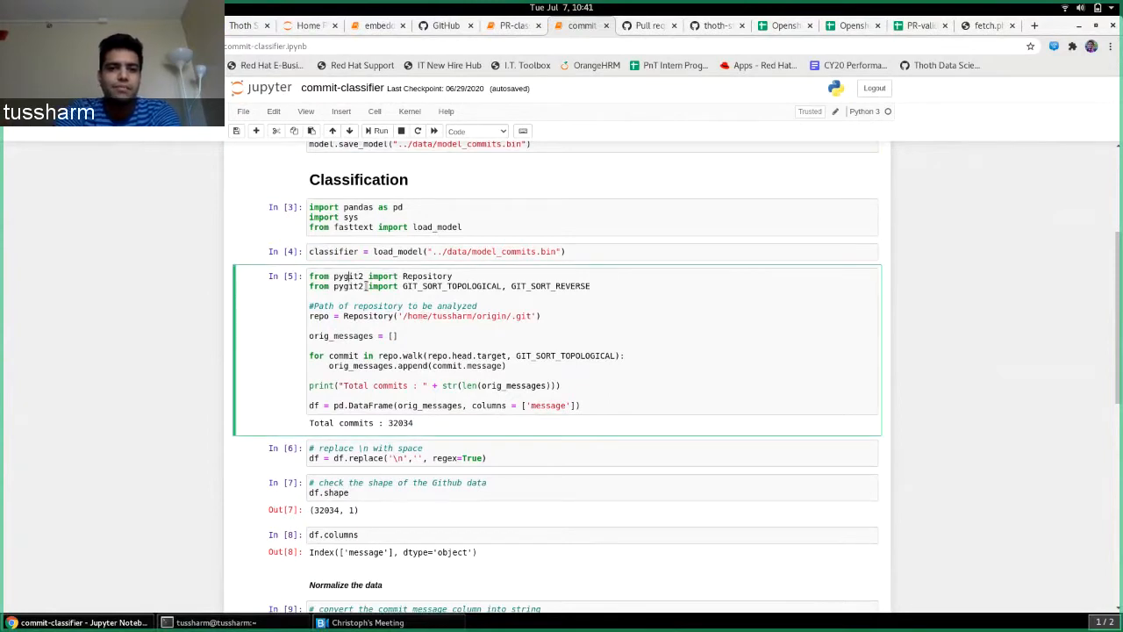
scroll(down, 3)
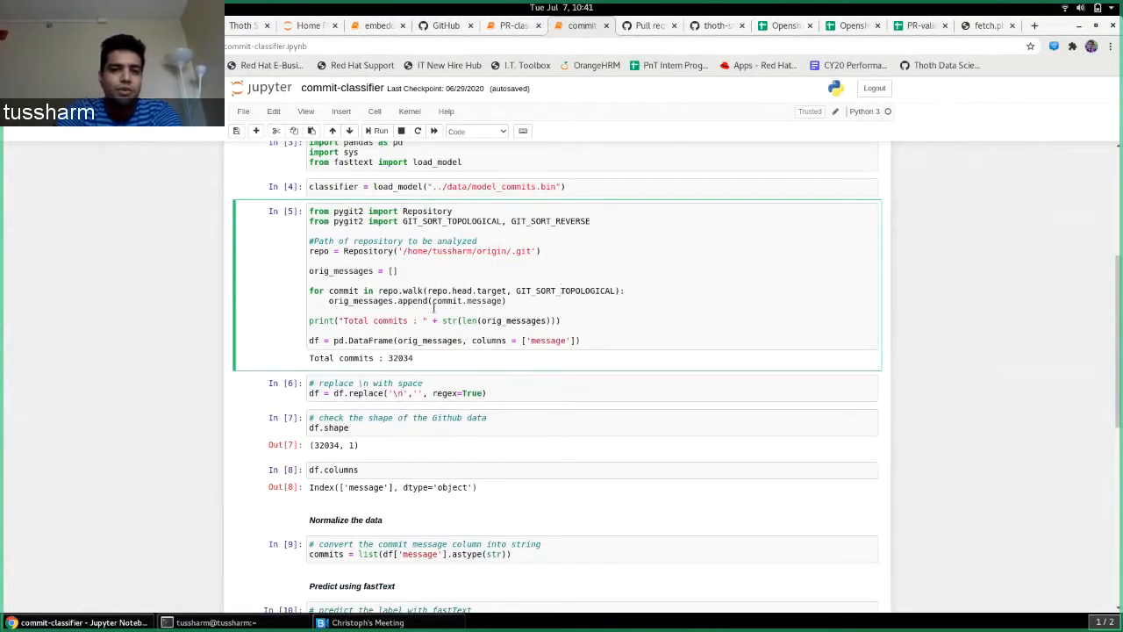
double_click(401, 358)
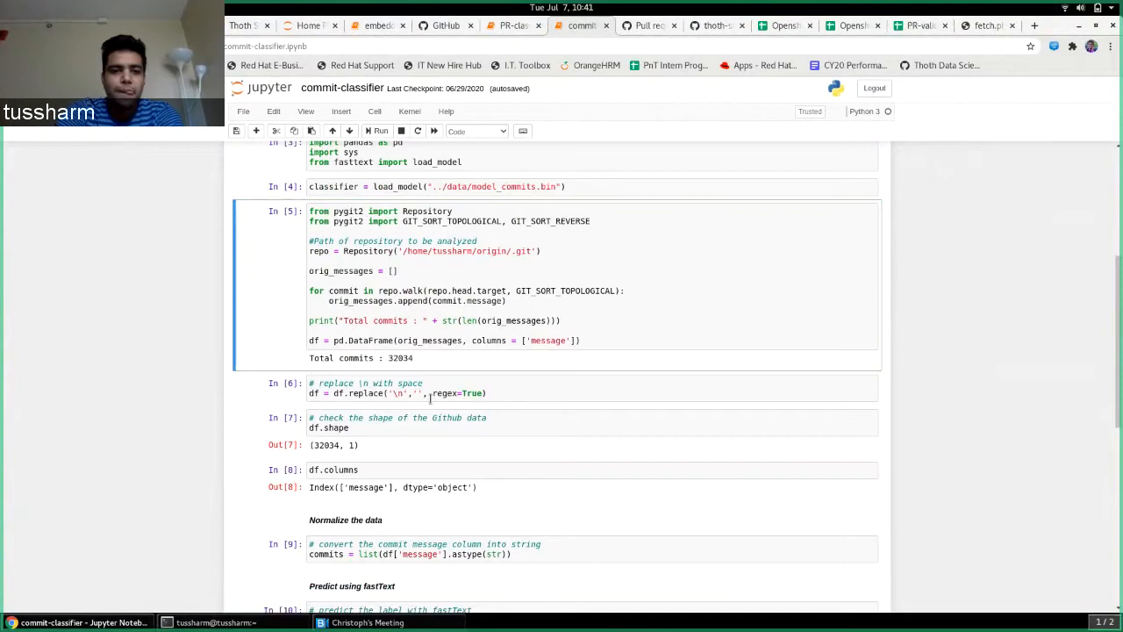
Step: Scroll to the 32,034-commit predictions table and highlight its first predicted row
scroll(down, 3)
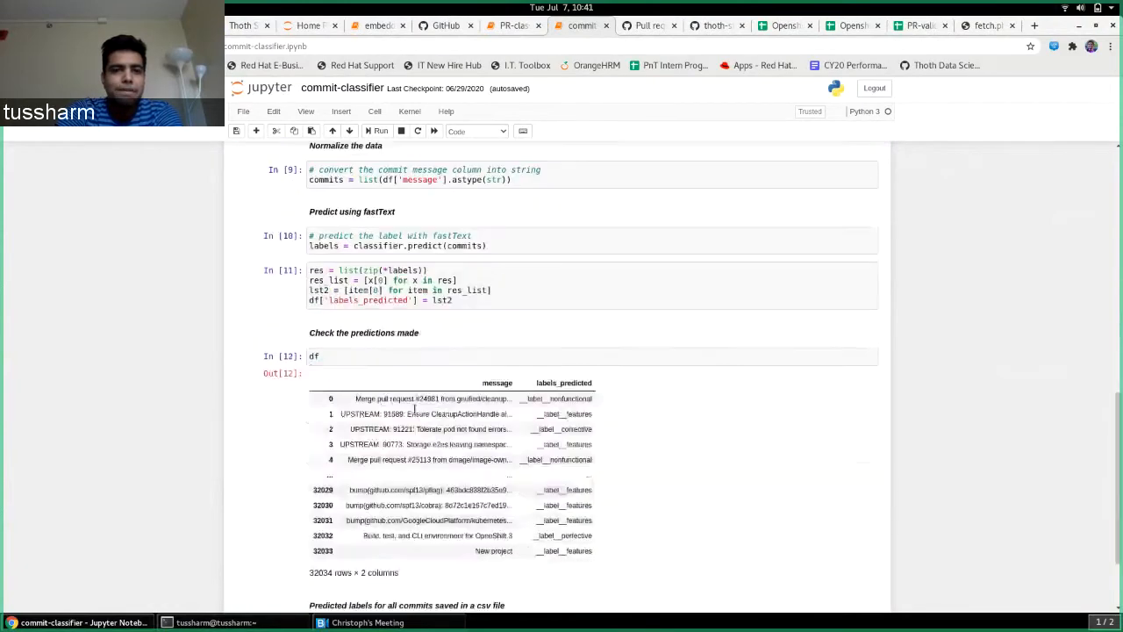
scroll(down, 3)
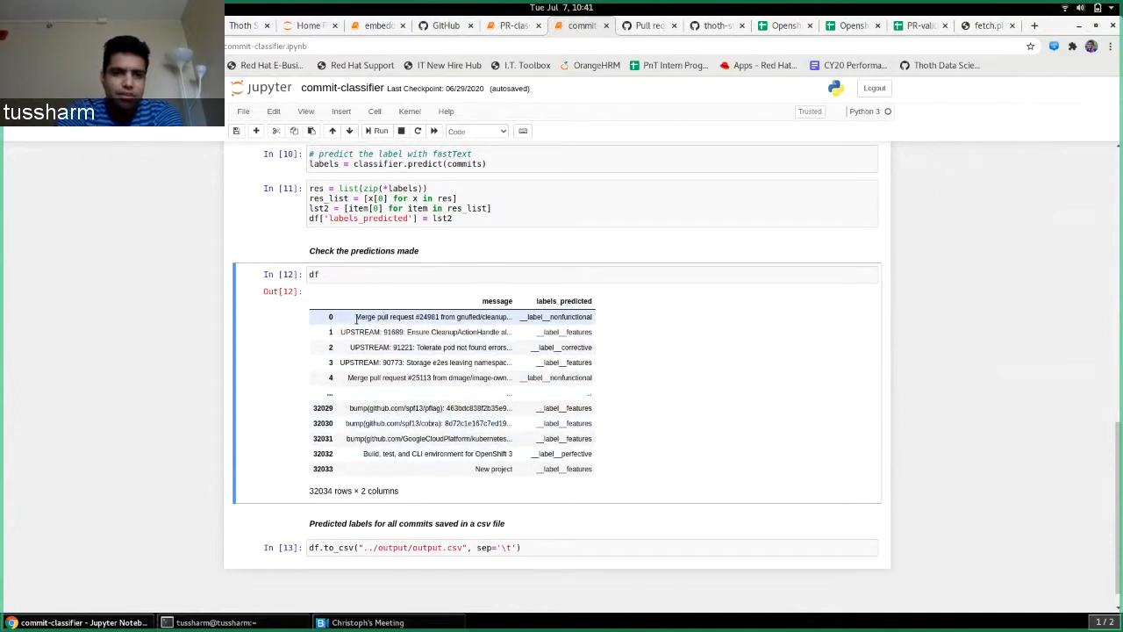
double_click(430, 317)
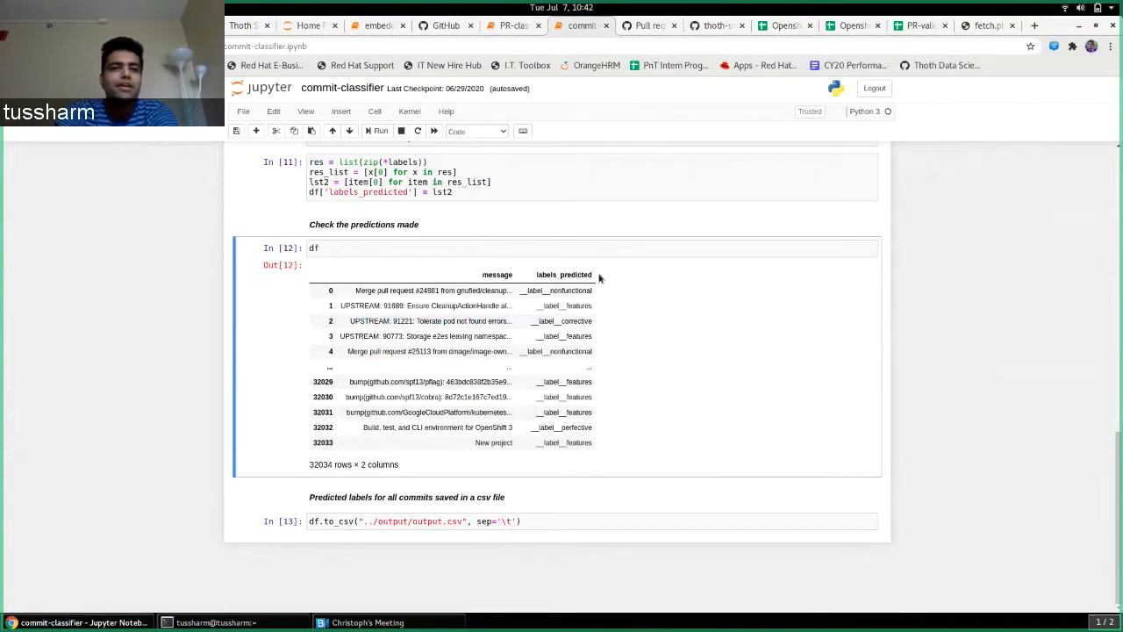
mouse_move(185, 202)
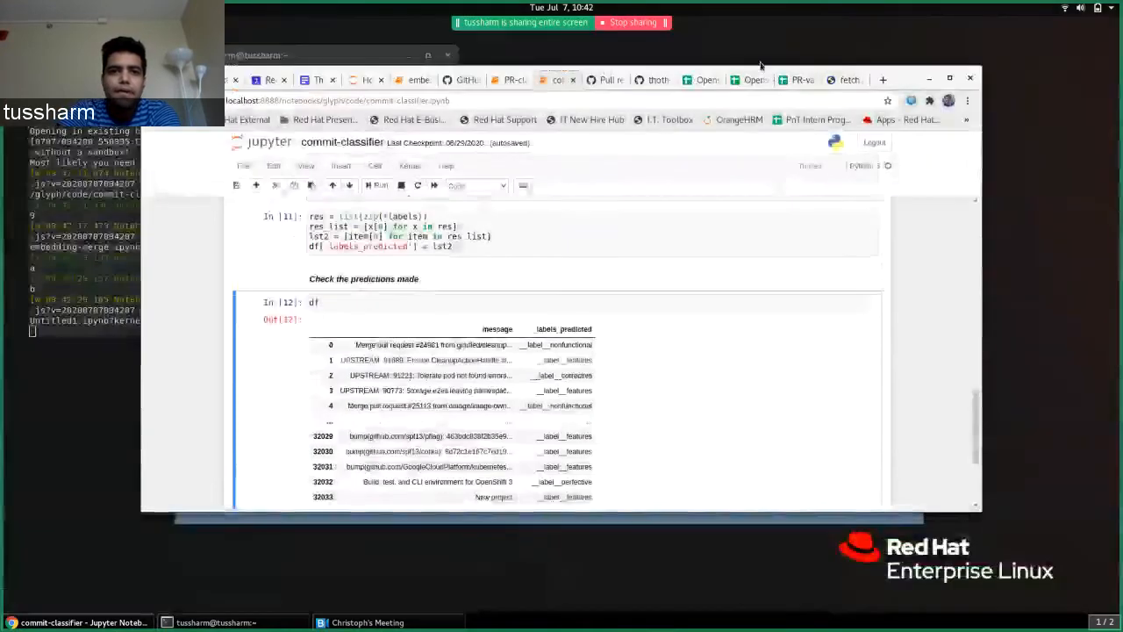
Step: Open the PR-classification notebook maximized and scroll to its 12,232 predicted labels
click(509, 80)
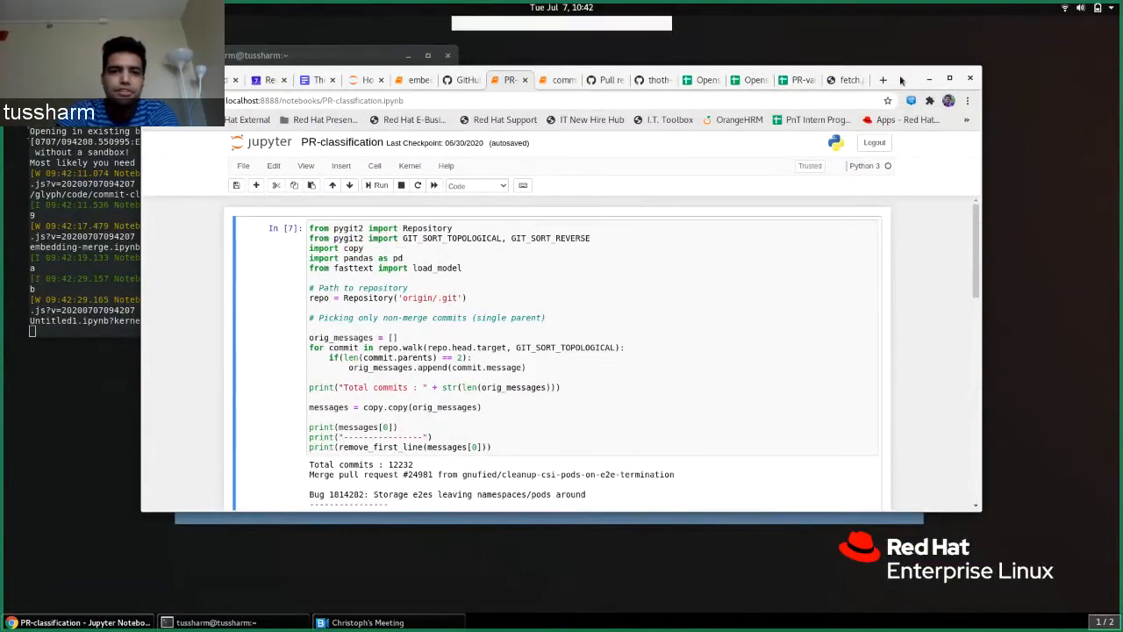
click(949, 79)
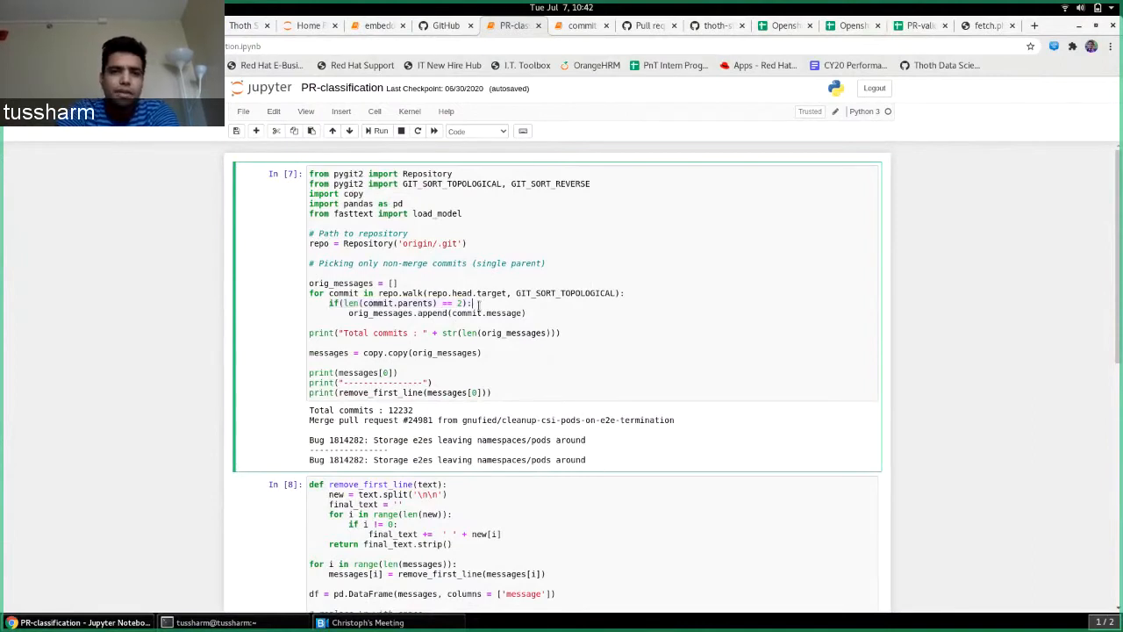
scroll(down, 3)
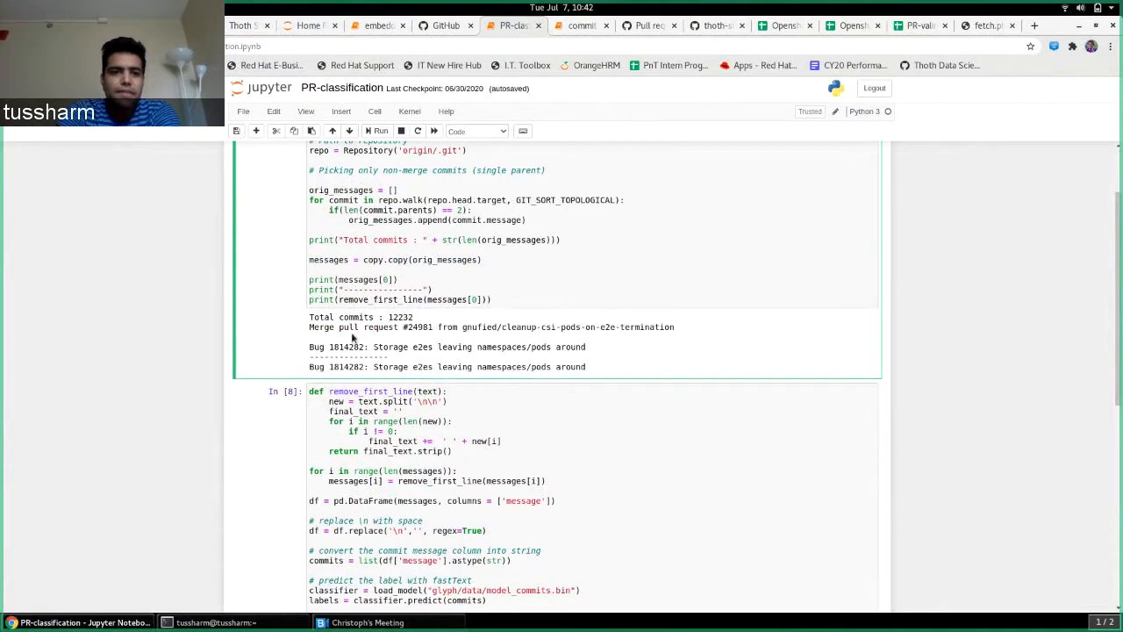
drag(309, 326, 527, 327)
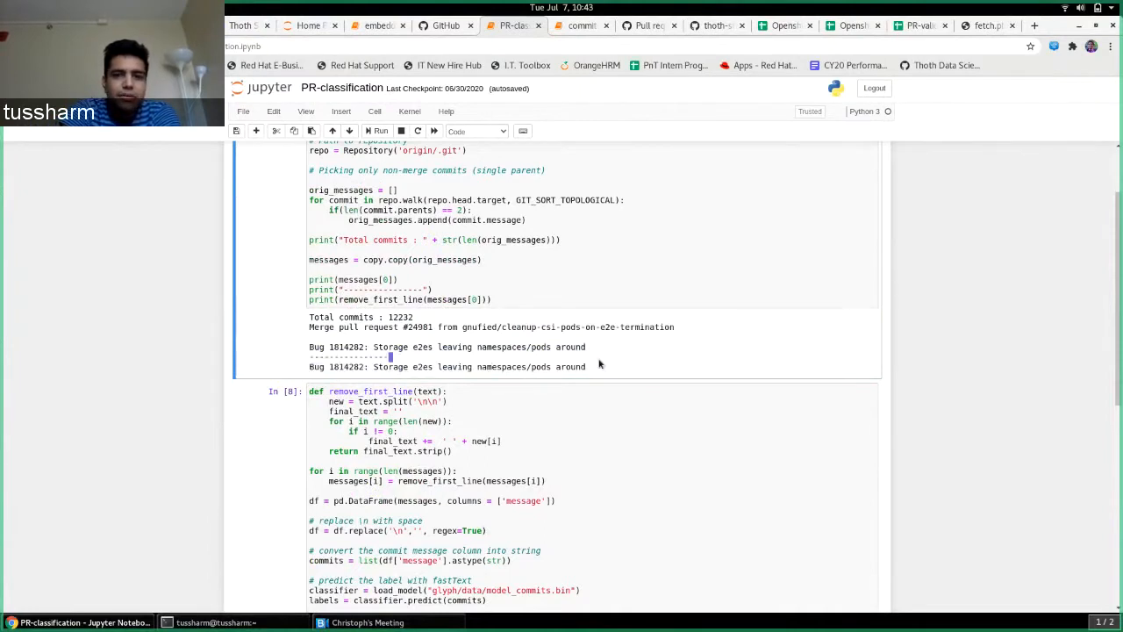
double_click(447, 367)
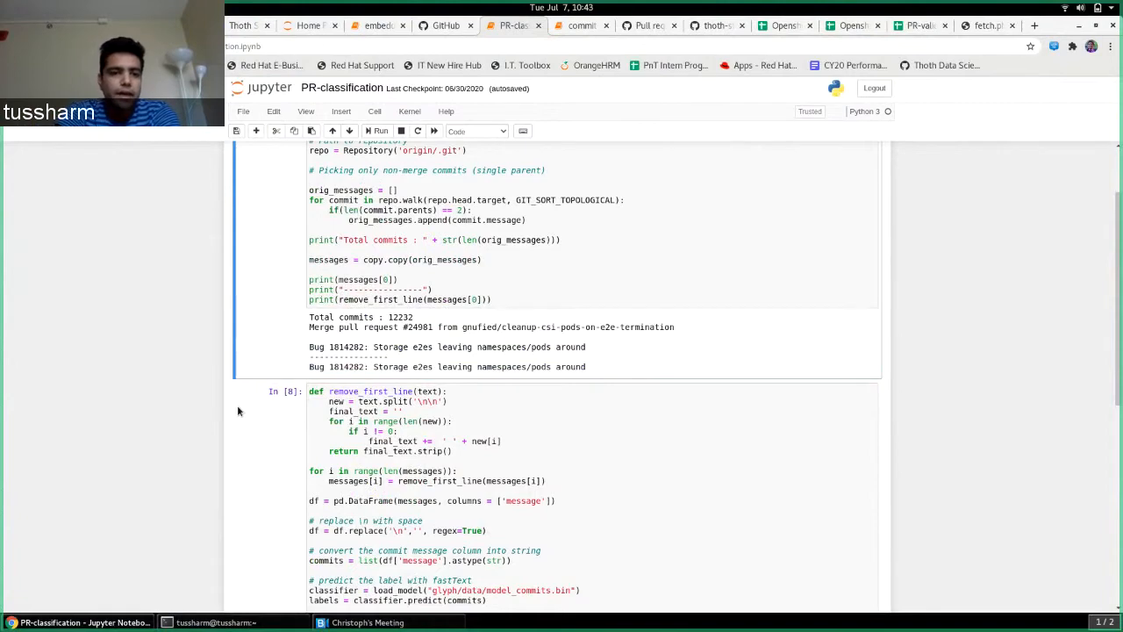
scroll(down, 3)
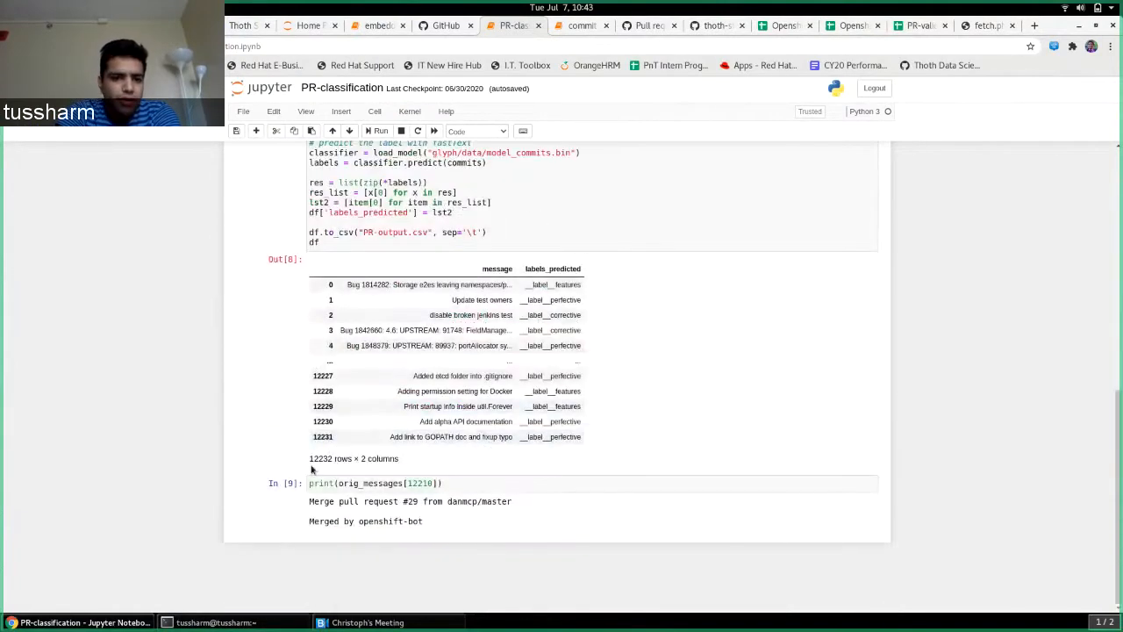
Step: Highlight the 'features' label predicted for row 12229, 'Print startup info inside util.Forever'
double_click(322, 458)
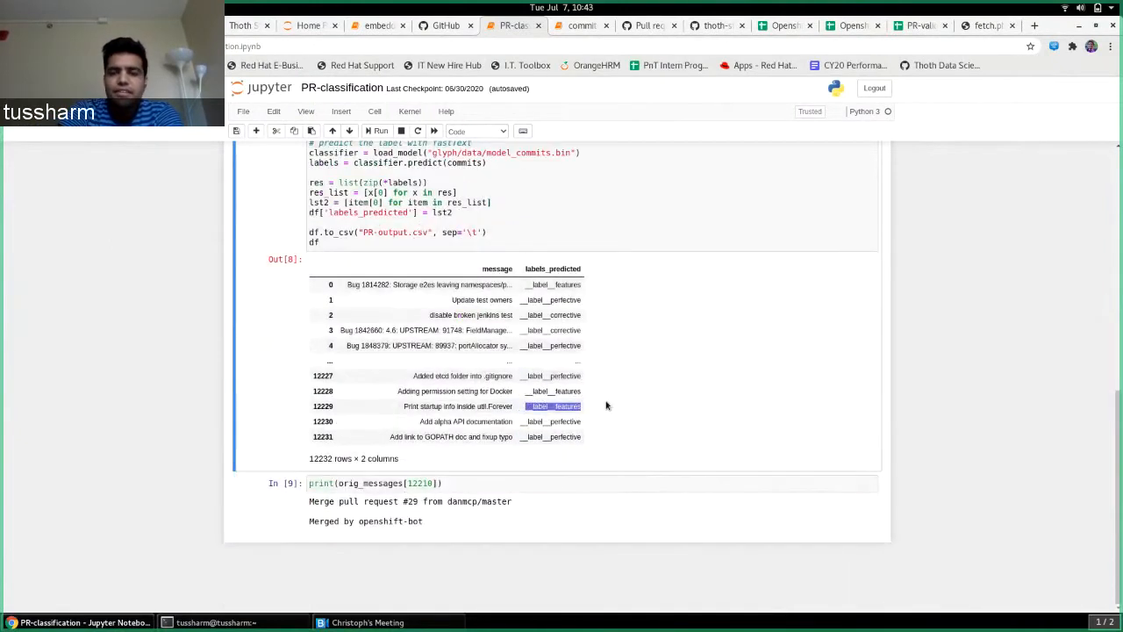
mouse_move(717, 444)
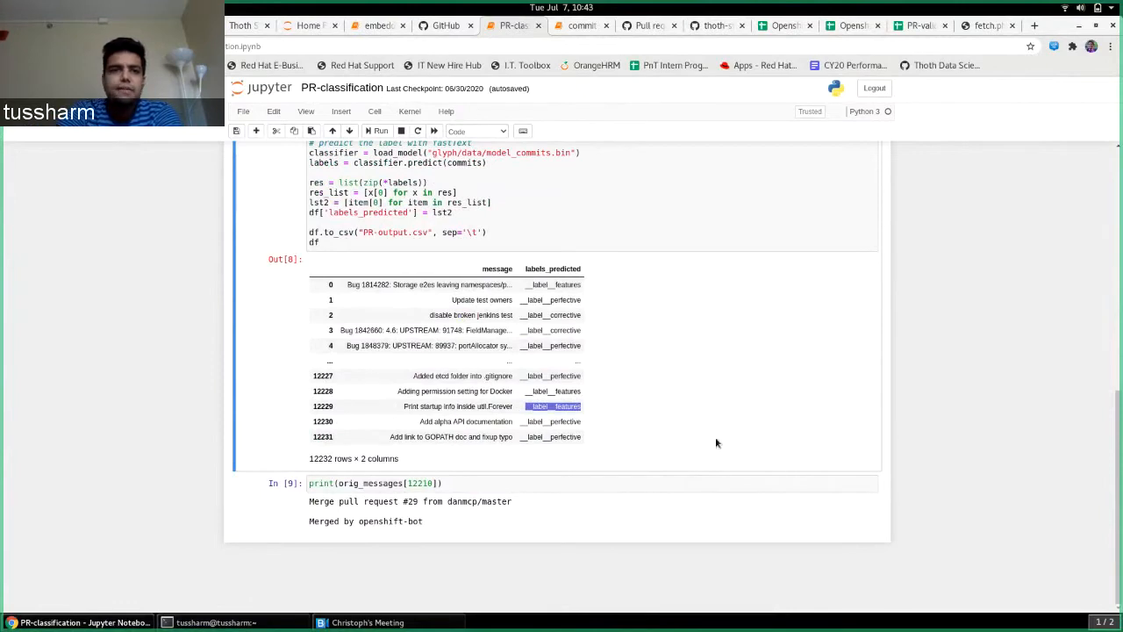
mouse_move(738, 196)
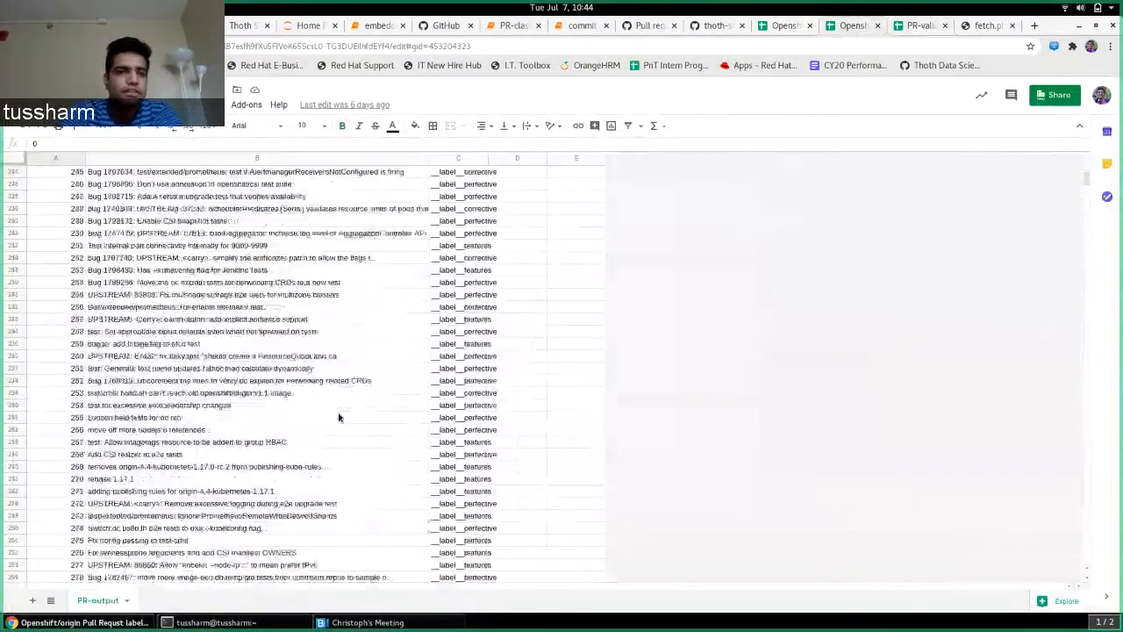
Step: Scroll the PR-output sheet, then browse the sheet of predicted commit labels
scroll(down, 3)
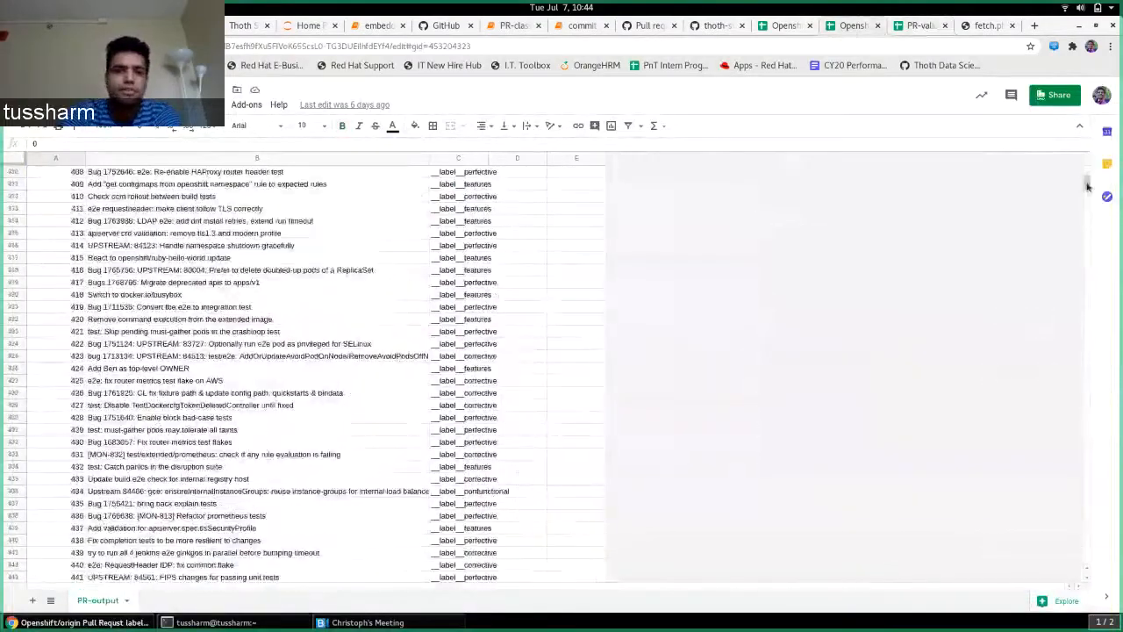
scroll(down, 3)
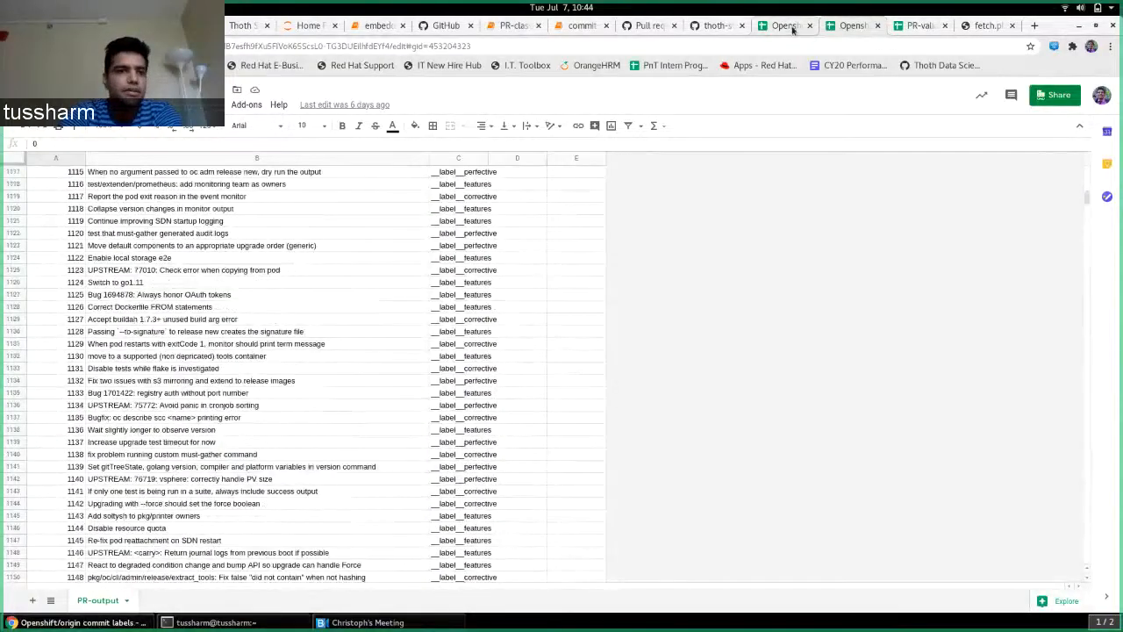
click(784, 25)
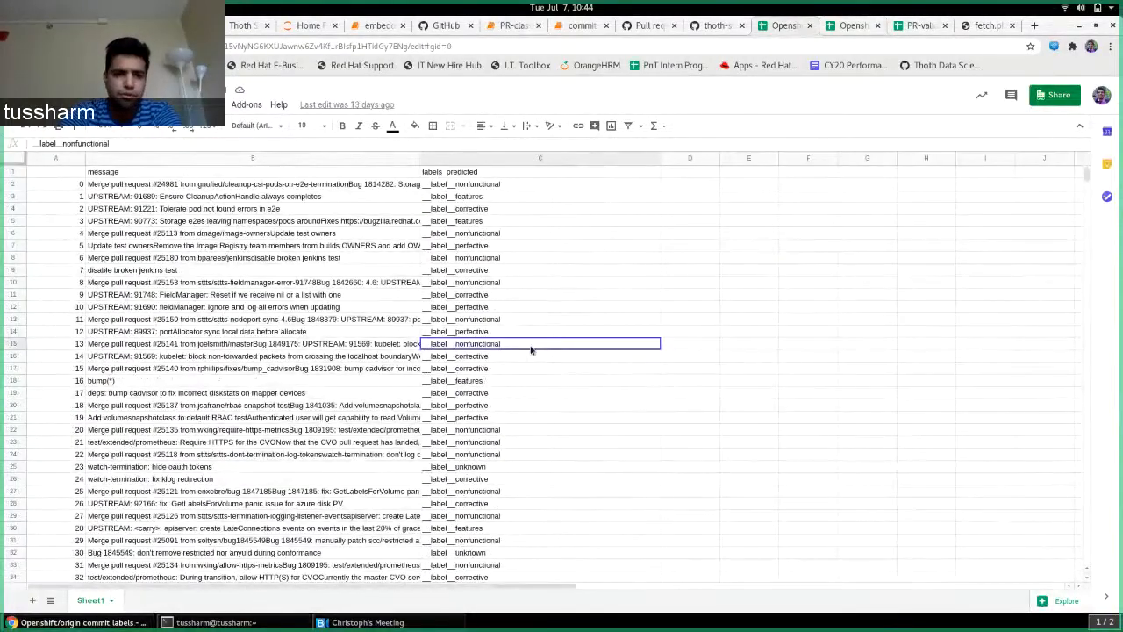
scroll(down, 3)
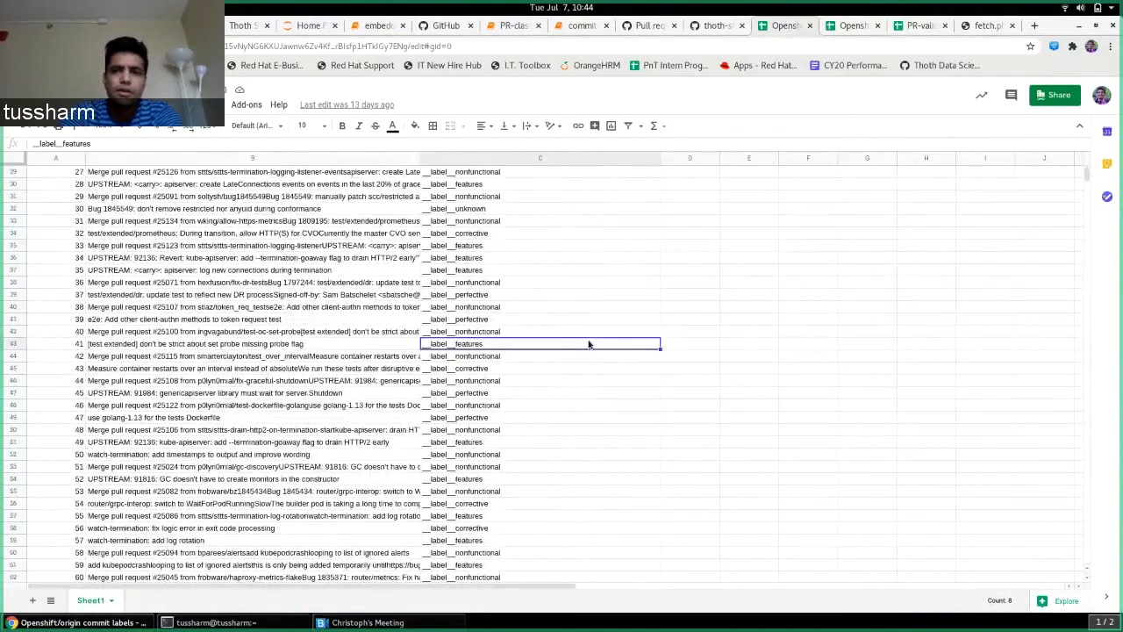
scroll(down, 3)
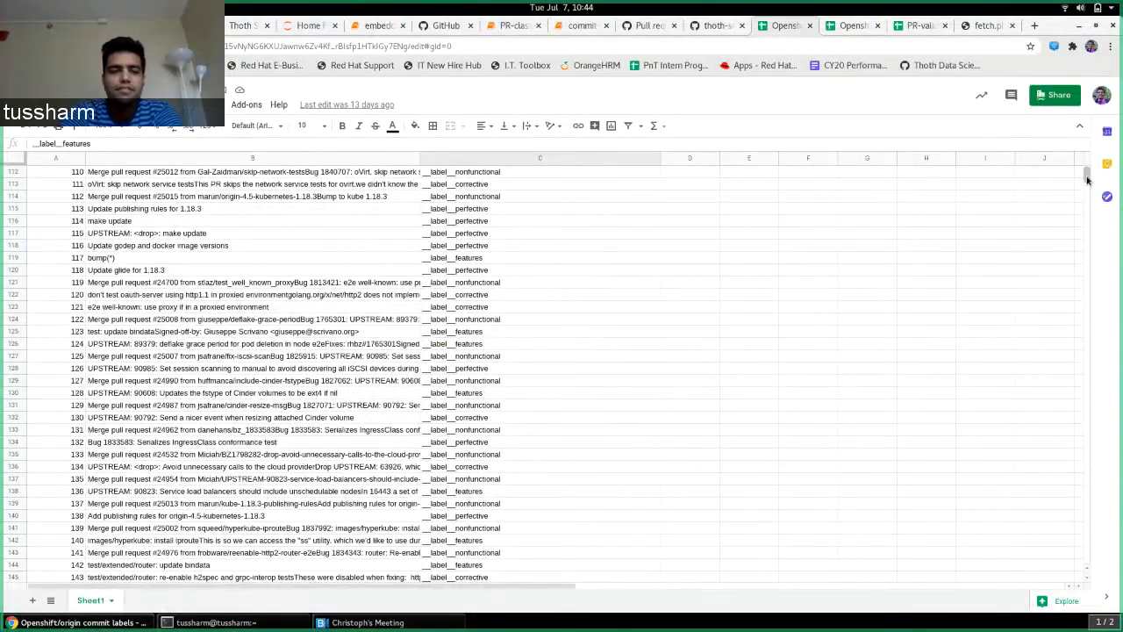
scroll(down, 3)
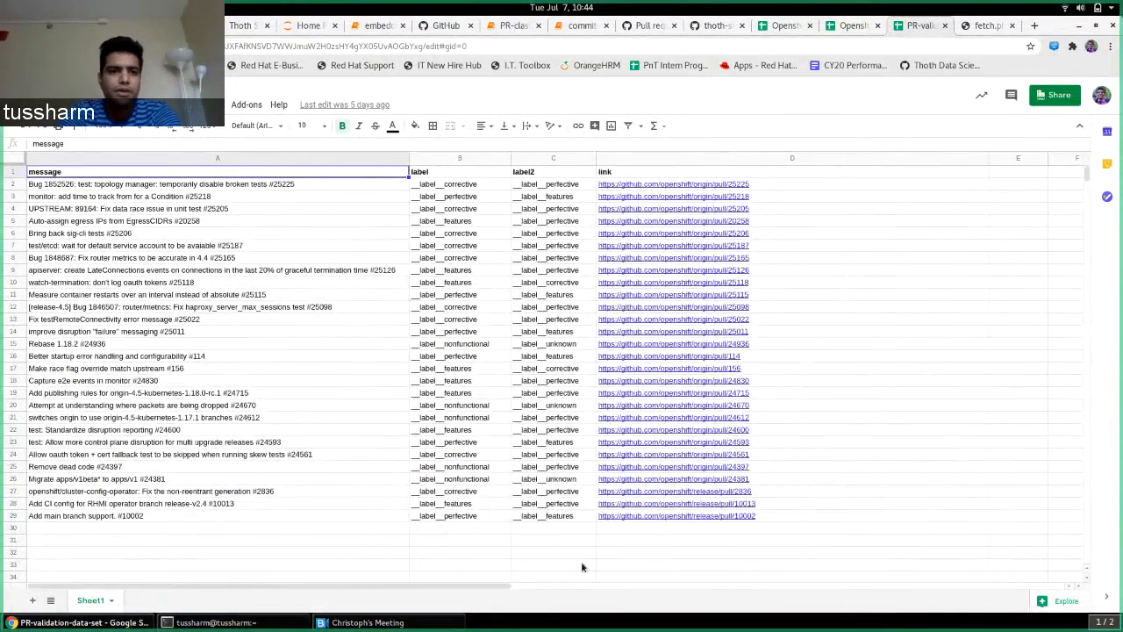
click(553, 564)
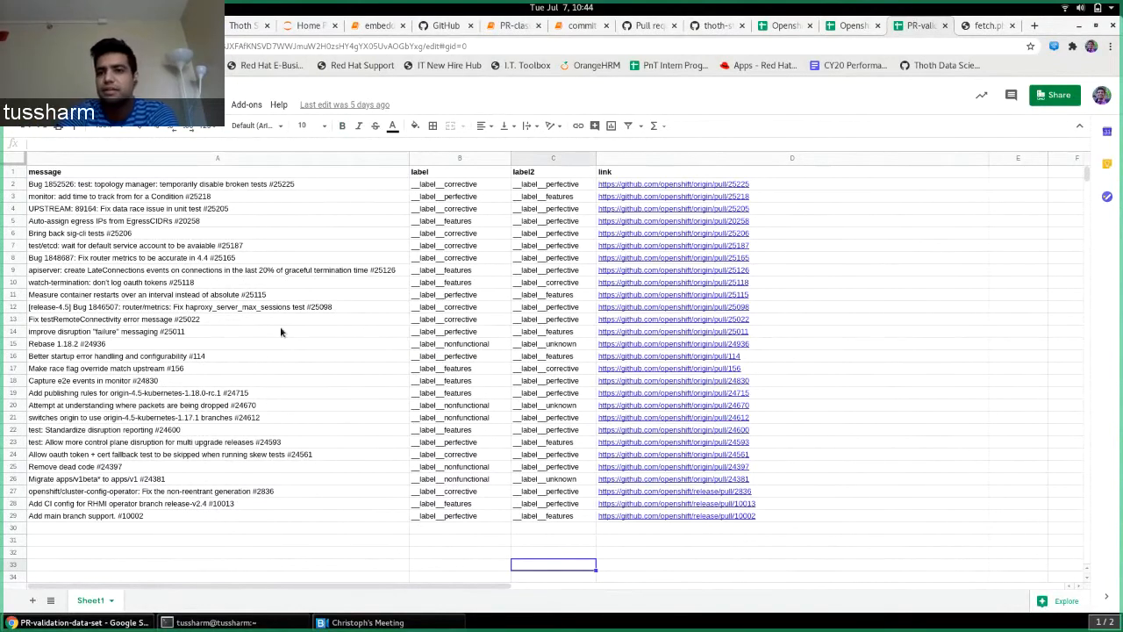
mouse_move(321, 478)
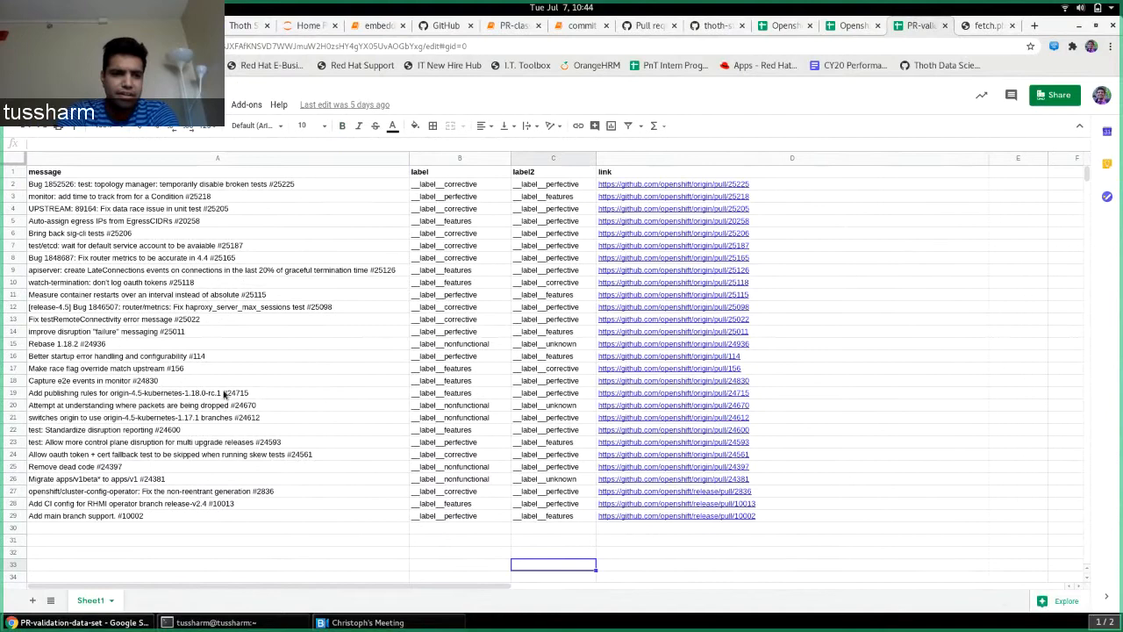
mouse_move(306, 544)
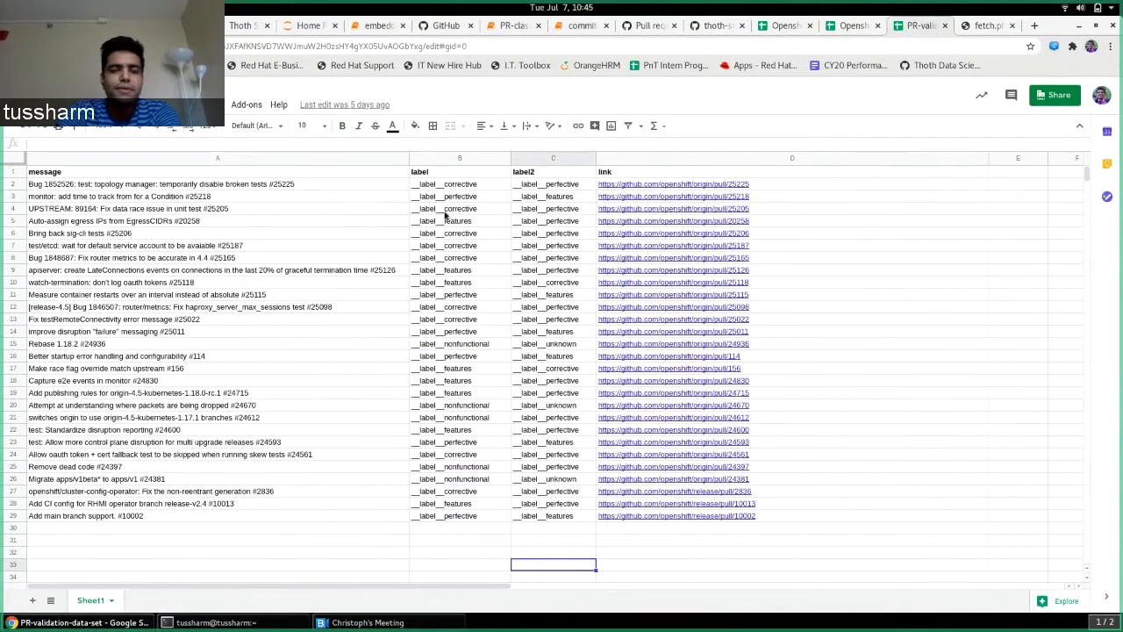
Step: Point out label cells B3, B2 and C2, then bring up Christoph's BlueJeans meeting
click(460, 195)
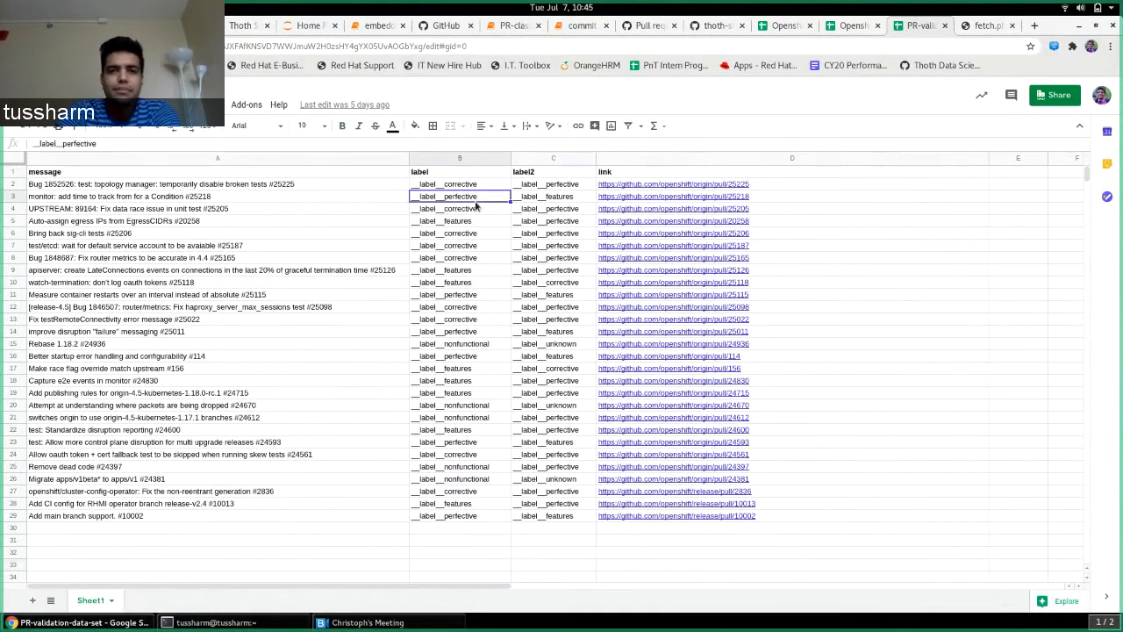
click(459, 184)
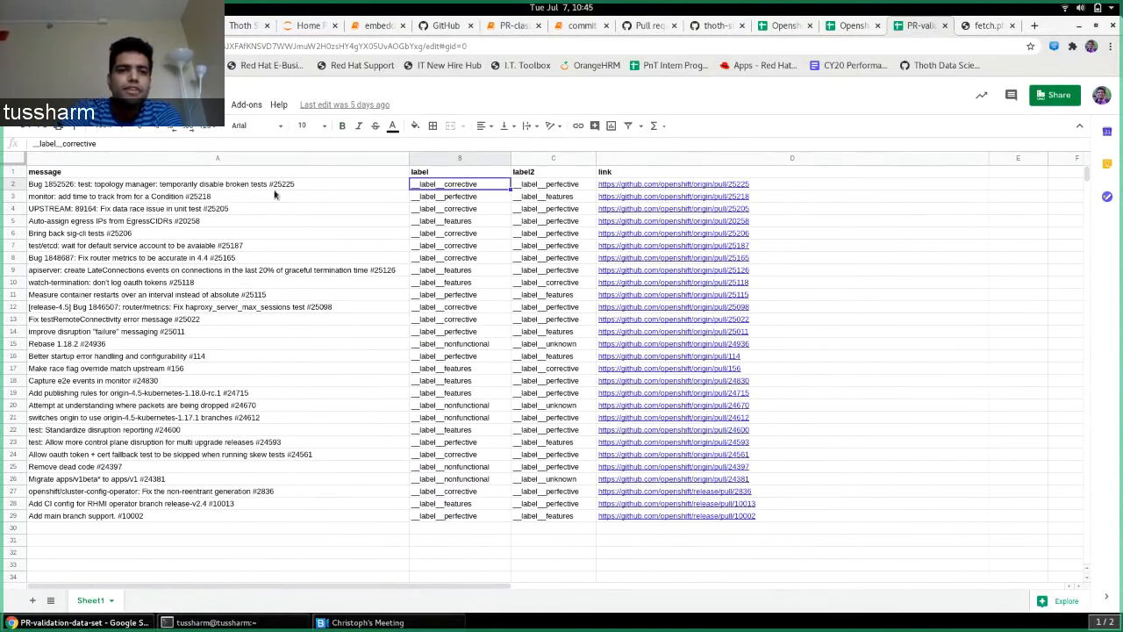
double_click(460, 183)
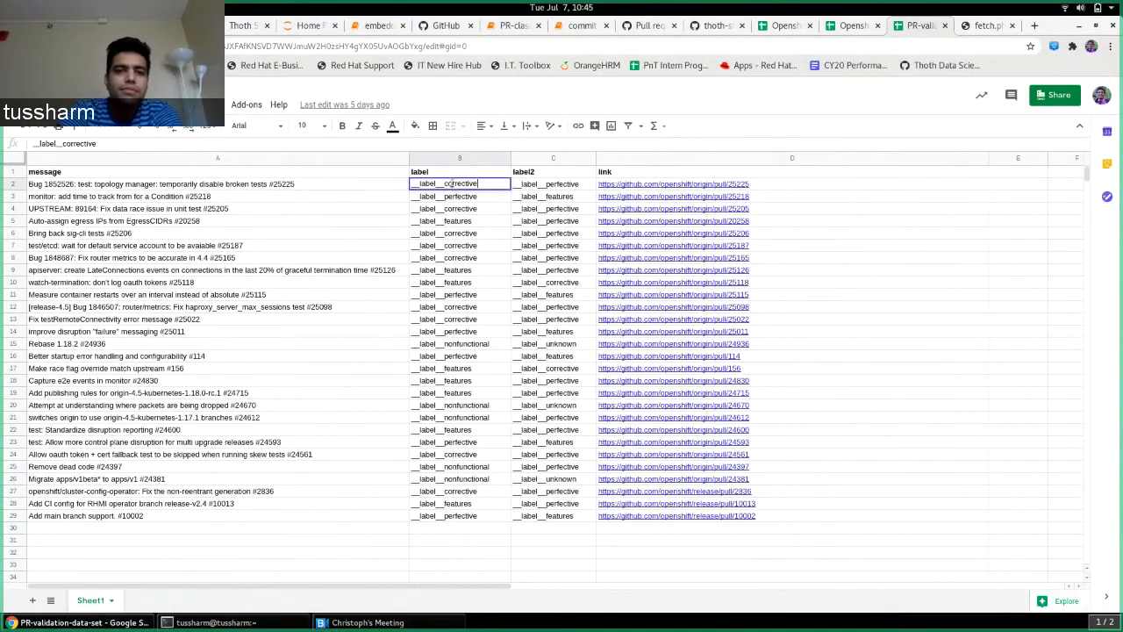
click(460, 245)
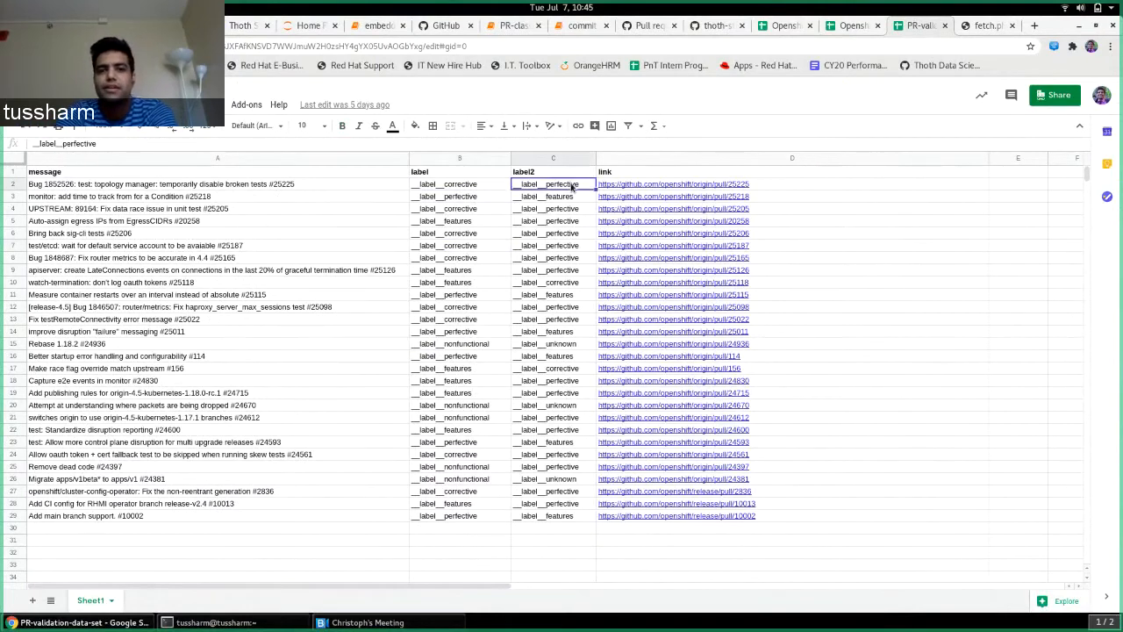
mouse_move(483, 289)
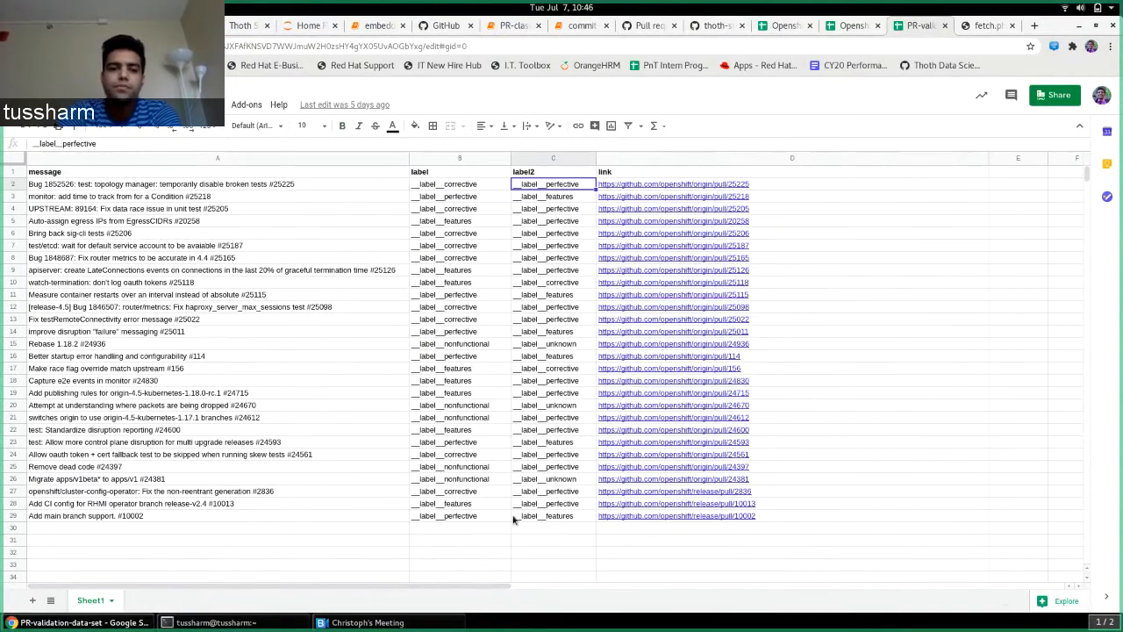
click(460, 526)
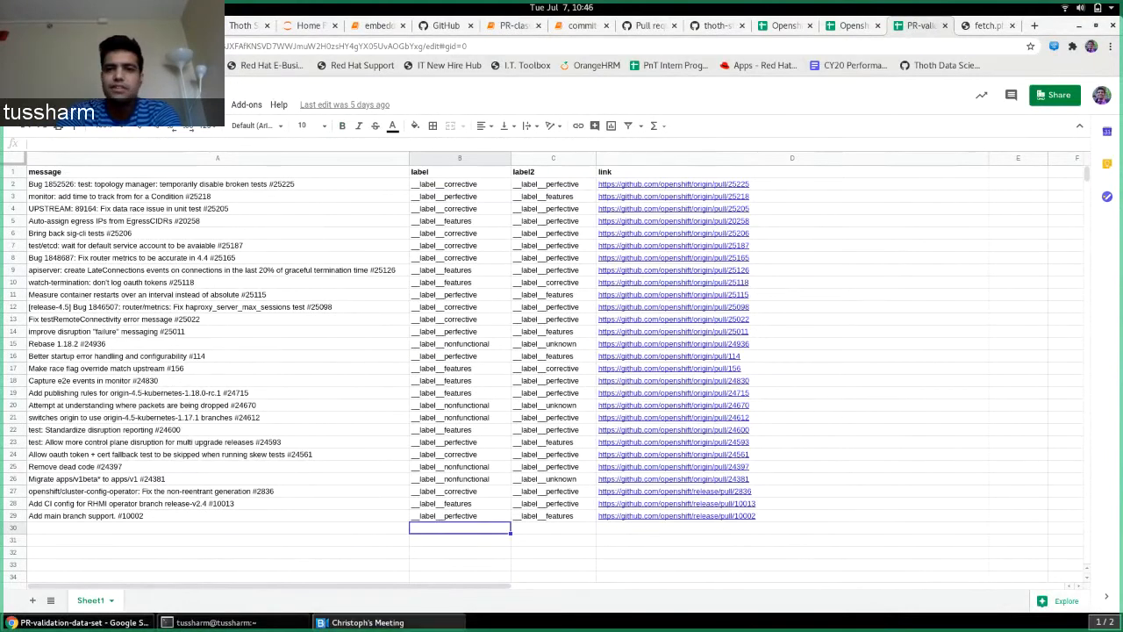
click(368, 622)
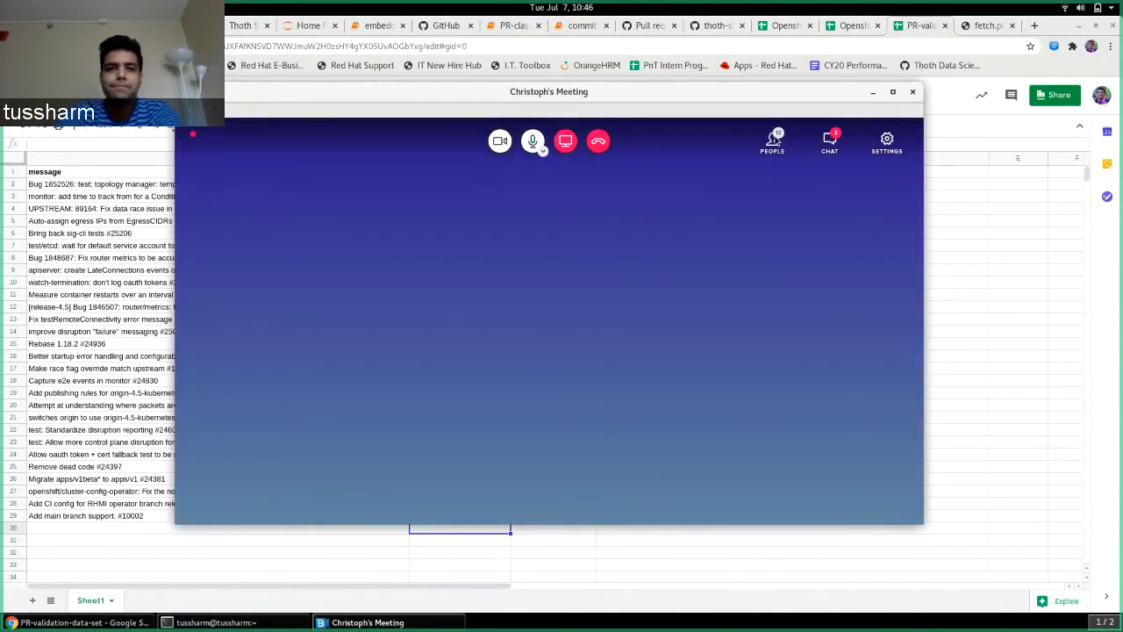
click(565, 140)
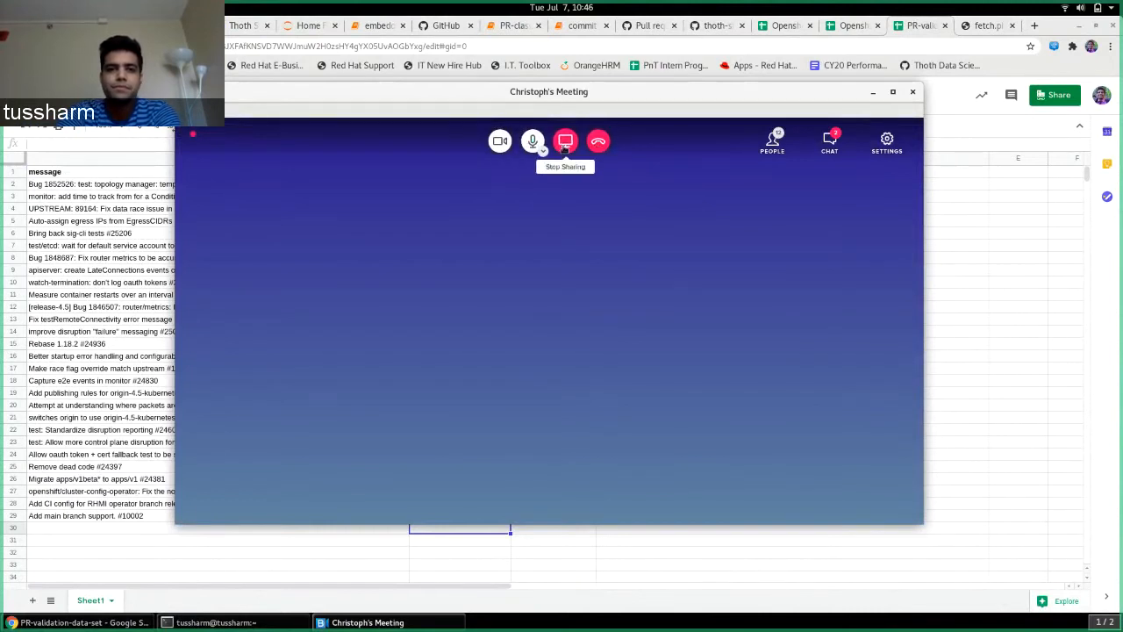
click(565, 140)
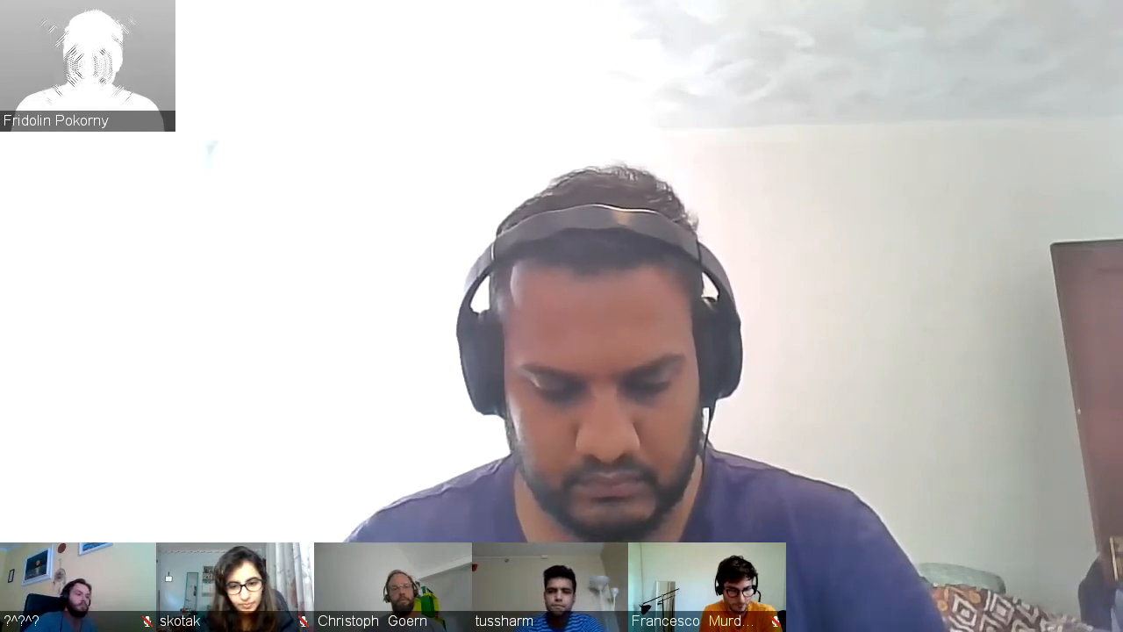